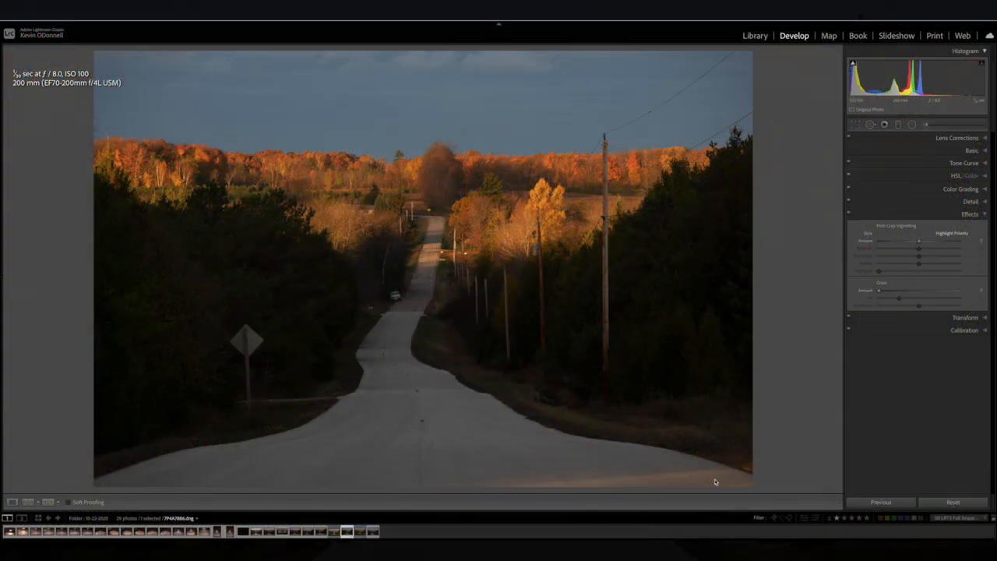
{"action": "mouse_move", "coordinate": [925, 121]}
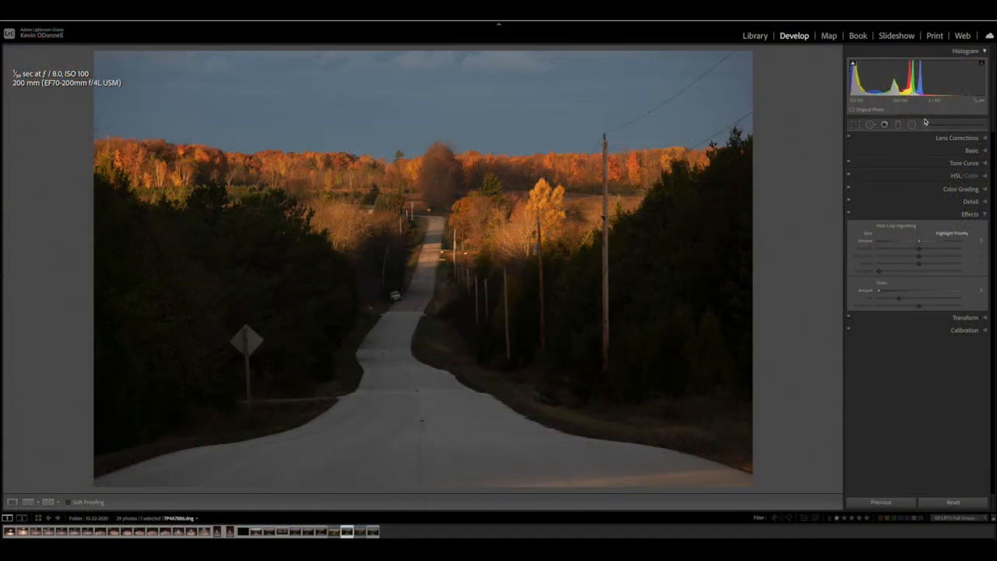
Start a new Brush mask for painting local adjustments onto the road photo.
{"action": "left_click", "coordinate": [925, 125]}
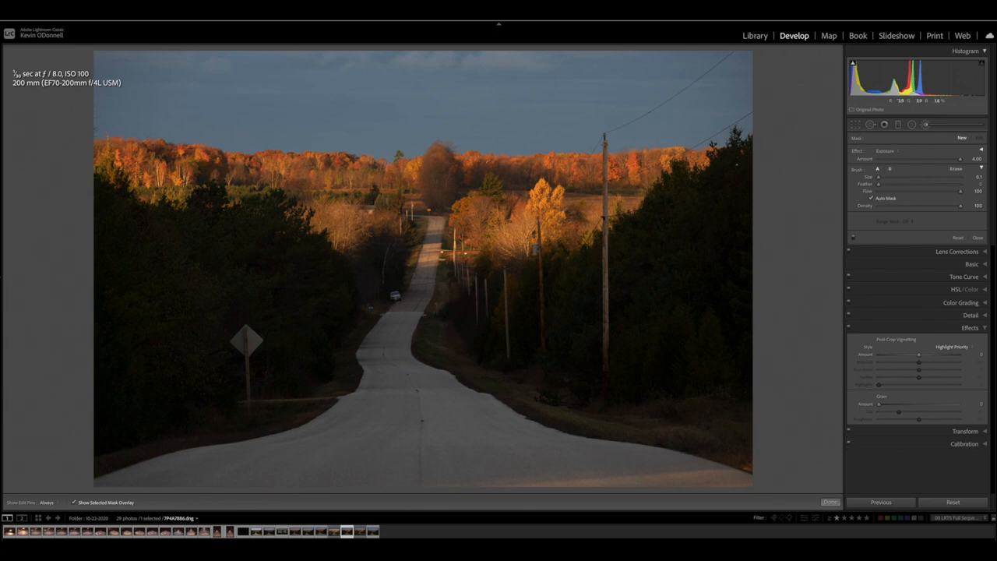
{"action": "left_click_drag", "start_coordinate": [470, 302], "coordinate": [738, 166]}
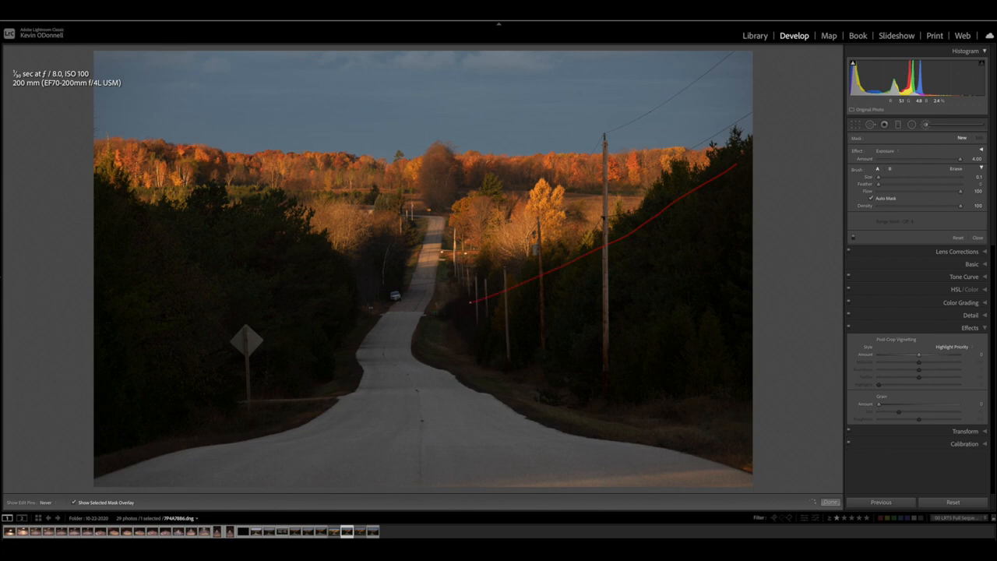
{"action": "left_click_drag", "start_coordinate": [599, 387], "coordinate": [745, 444]}
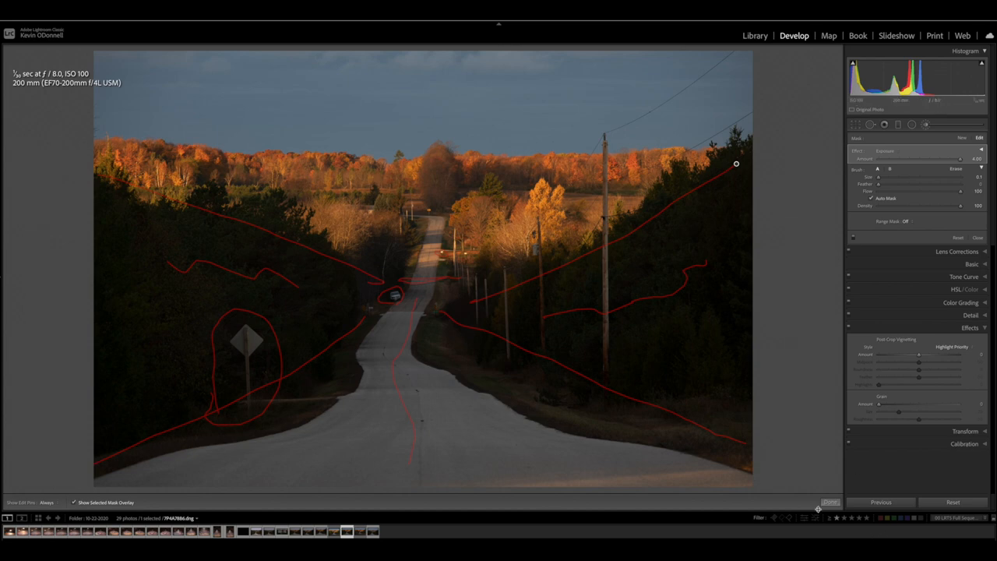
{"action": "left_click", "coordinate": [830, 502]}
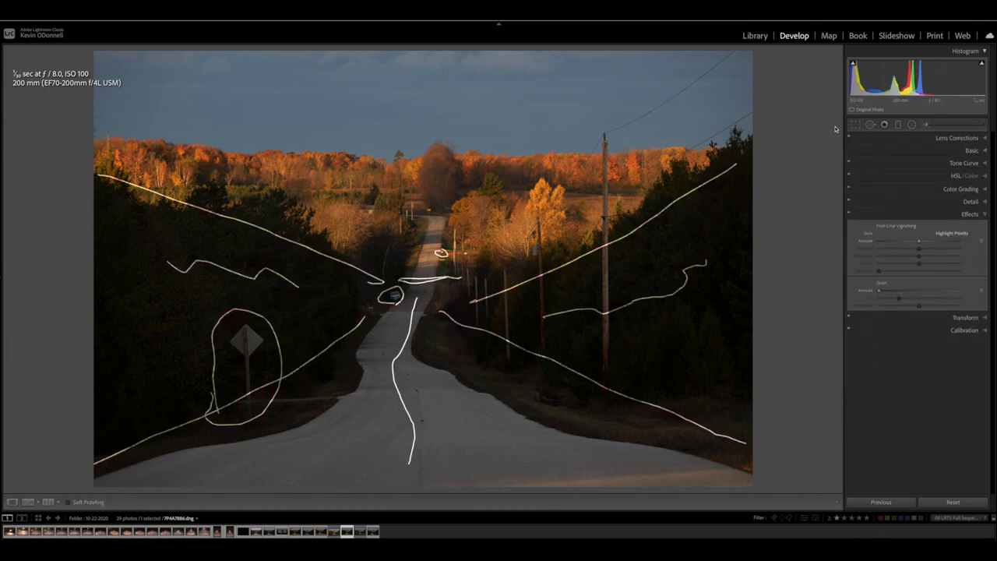
{"action": "mouse_move", "coordinate": [901, 139]}
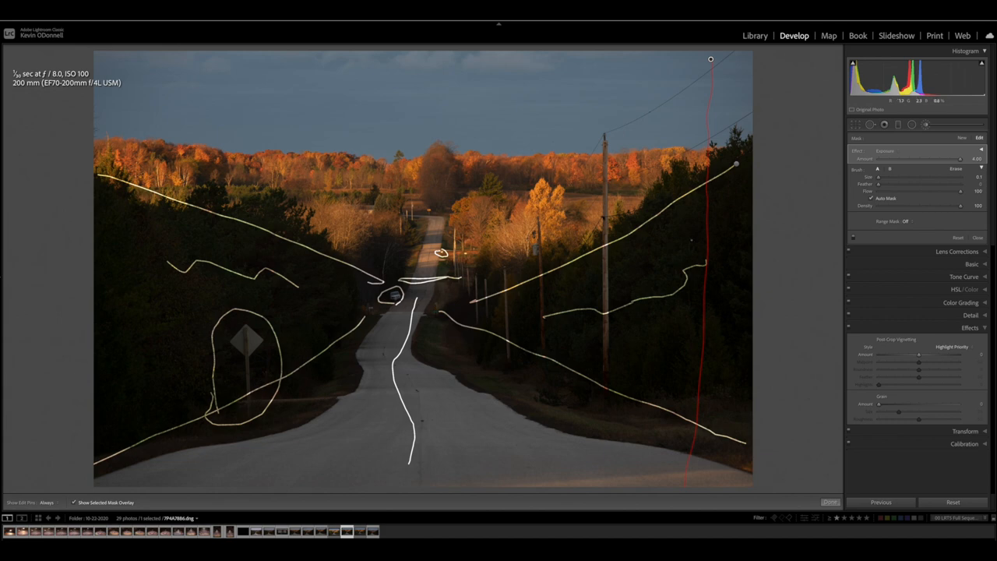
Bring up the Crop Overlay with diagonal composition guides across the photo.
{"action": "left_click", "coordinate": [855, 125]}
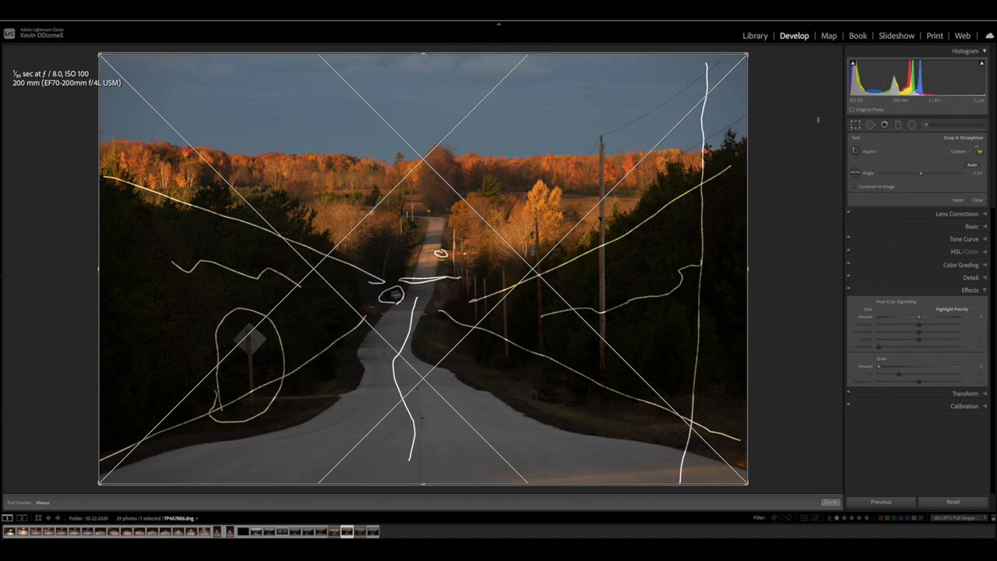
{"action": "mouse_move", "coordinate": [547, 74]}
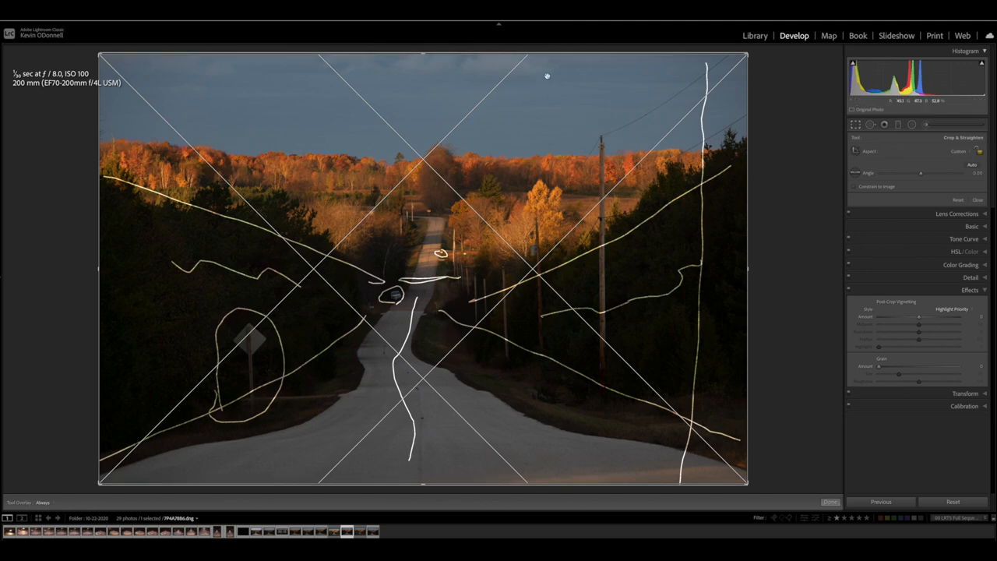
{"action": "mouse_move", "coordinate": [449, 286]}
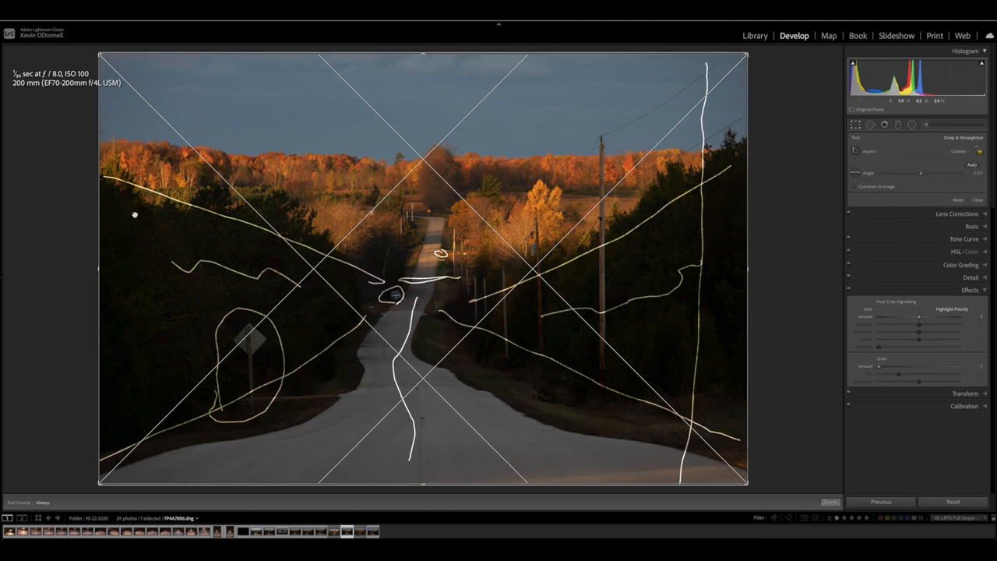
{"action": "mouse_move", "coordinate": [109, 327]}
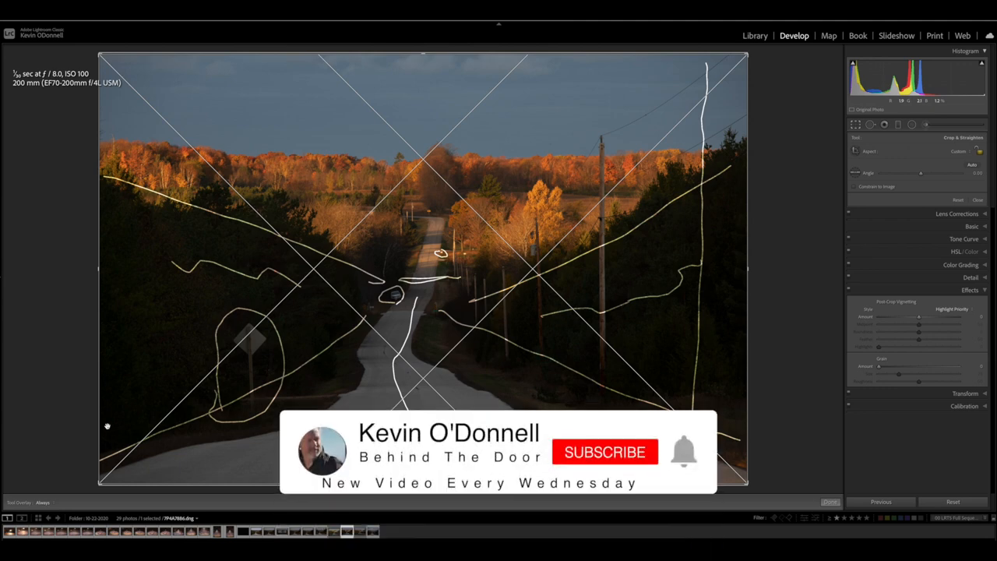
Switch to the Copy 2 virtual copy of the road photo.
{"action": "left_click", "coordinate": [604, 452]}
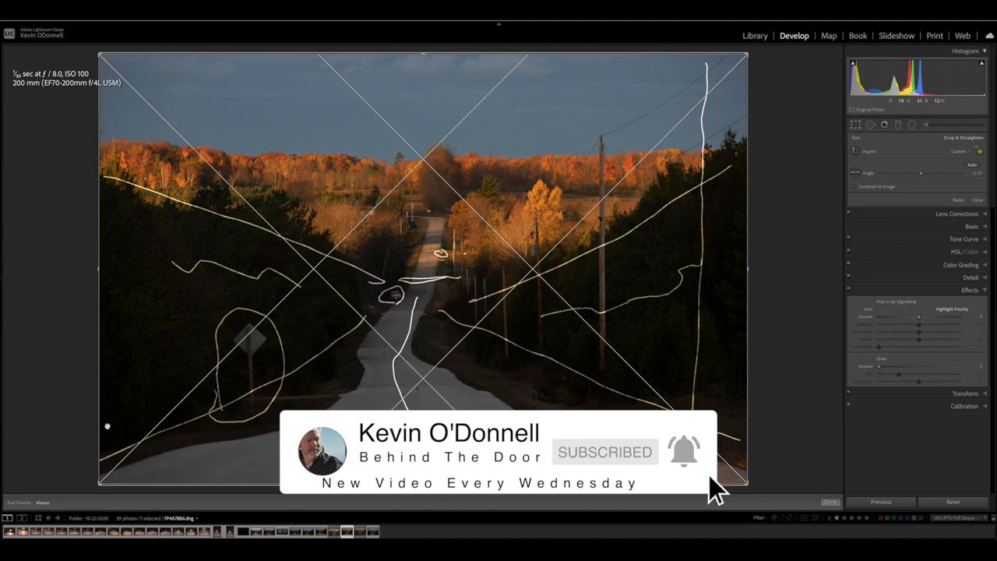
{"action": "mouse_move", "coordinate": [716, 483]}
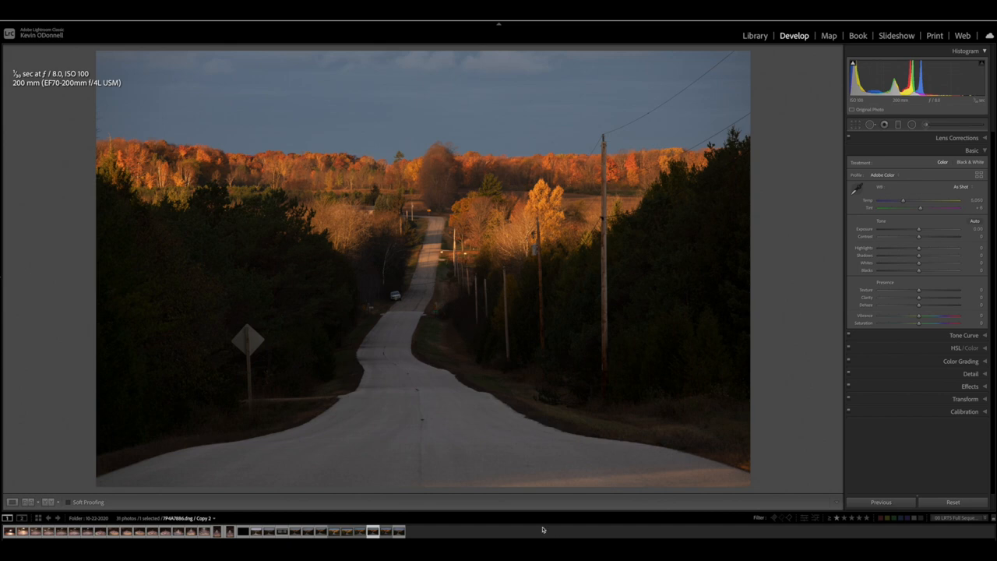
{"action": "mouse_move", "coordinate": [654, 363]}
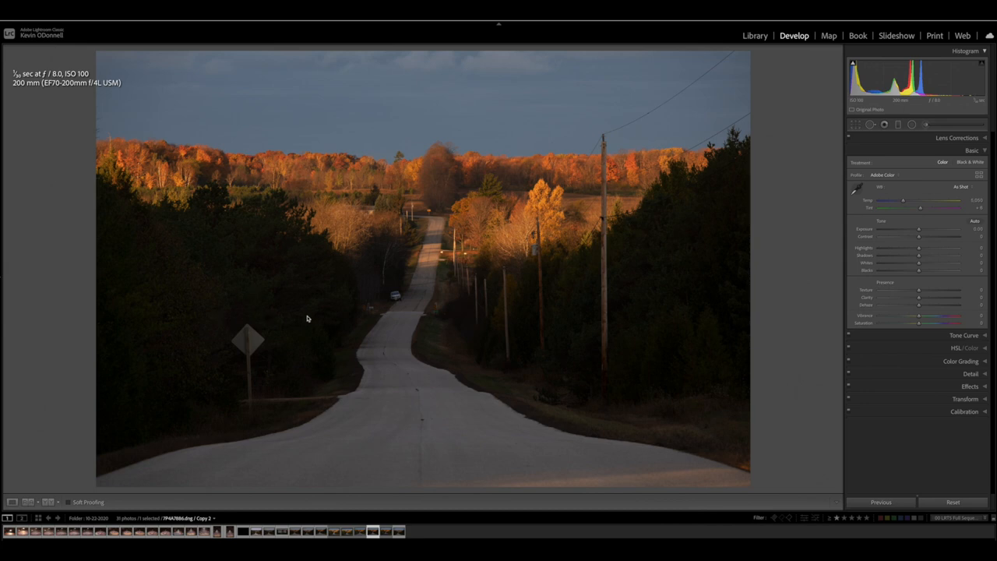
{"action": "mouse_move", "coordinate": [355, 325]}
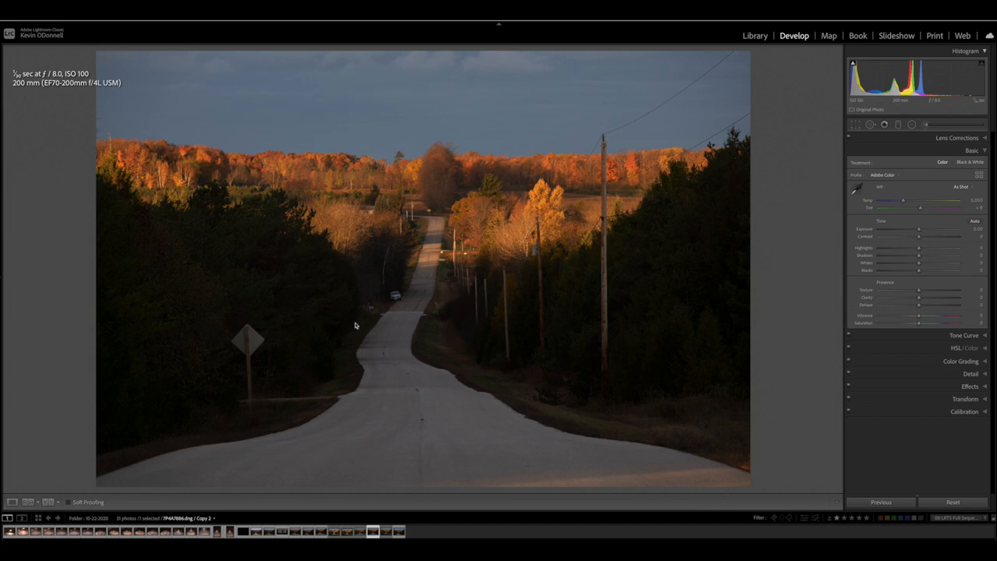
{"action": "mouse_move", "coordinate": [987, 153]}
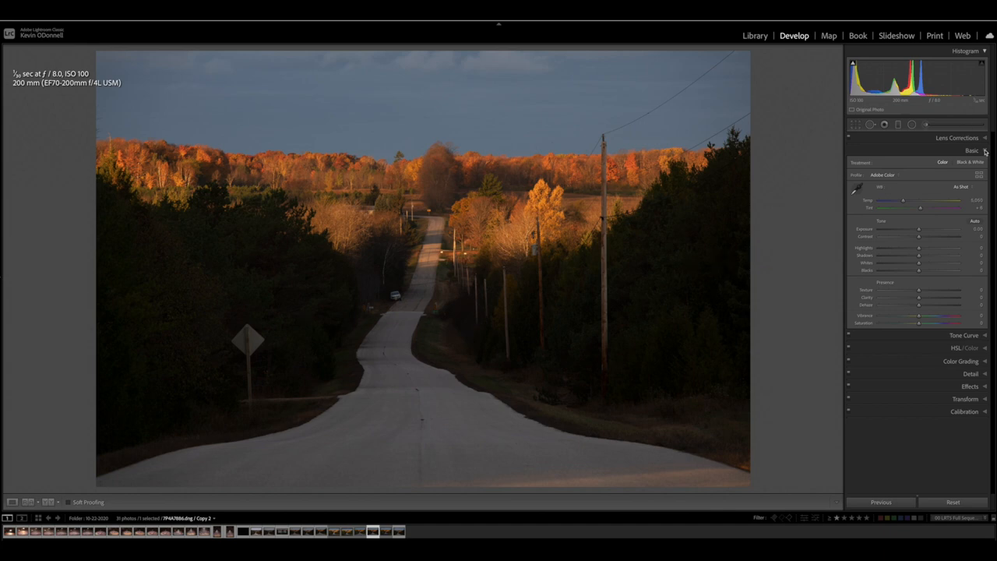
Enable Remove Chromatic Aberration and lens Profile Corrections, toggling the profile to compare.
{"action": "left_click", "coordinate": [956, 137]}
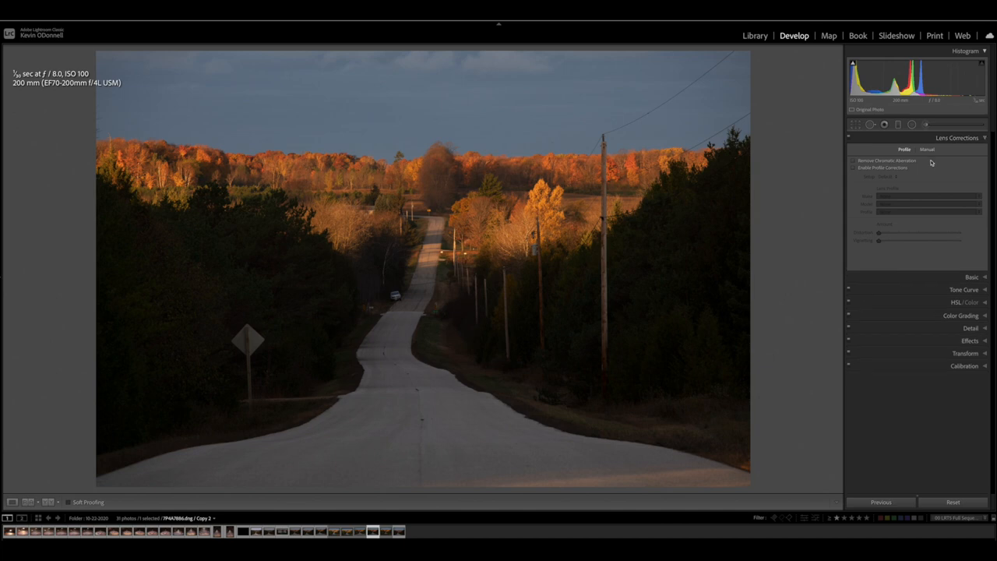
{"action": "left_click", "coordinate": [853, 161]}
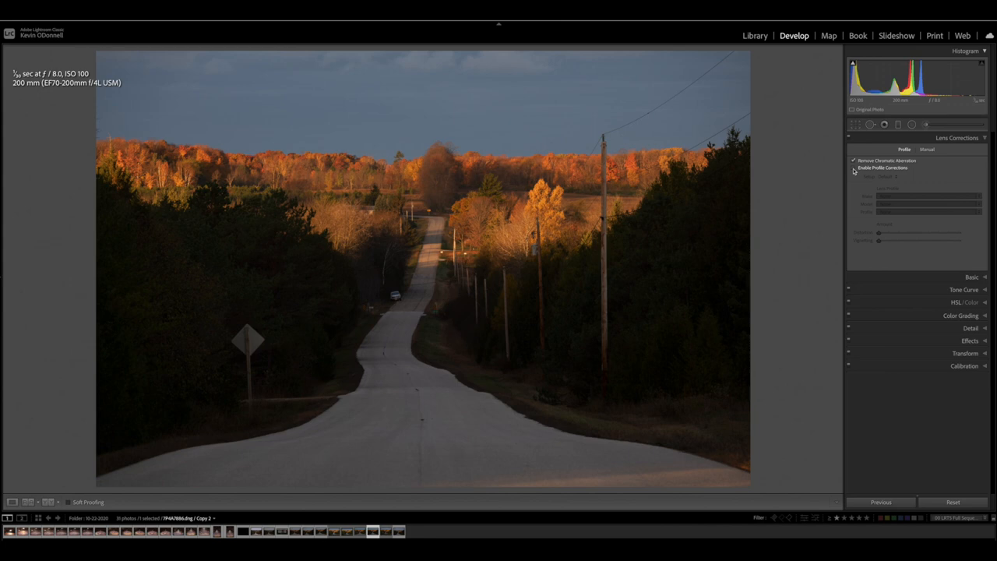
{"action": "left_click", "coordinate": [854, 168]}
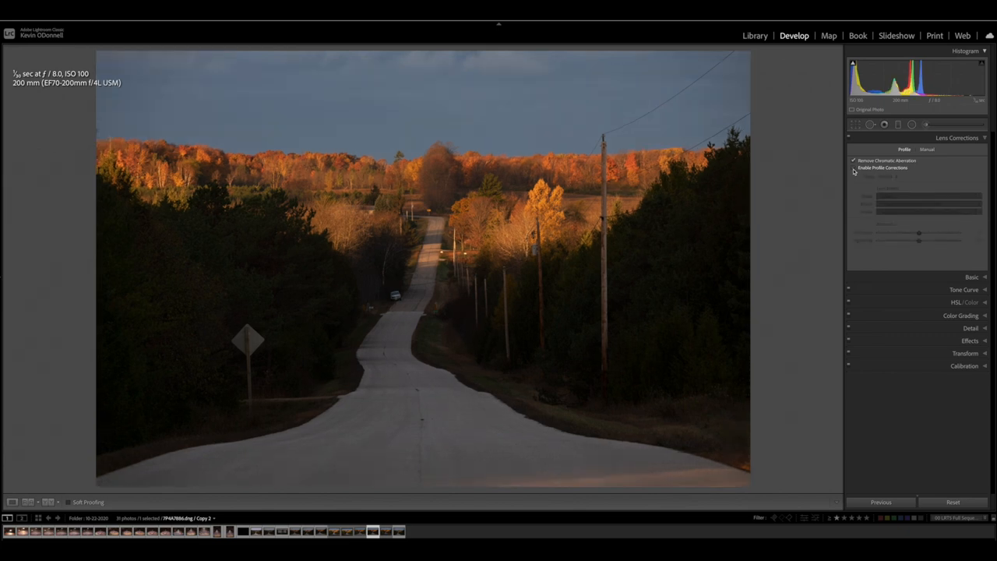
{"action": "left_click", "coordinate": [854, 168]}
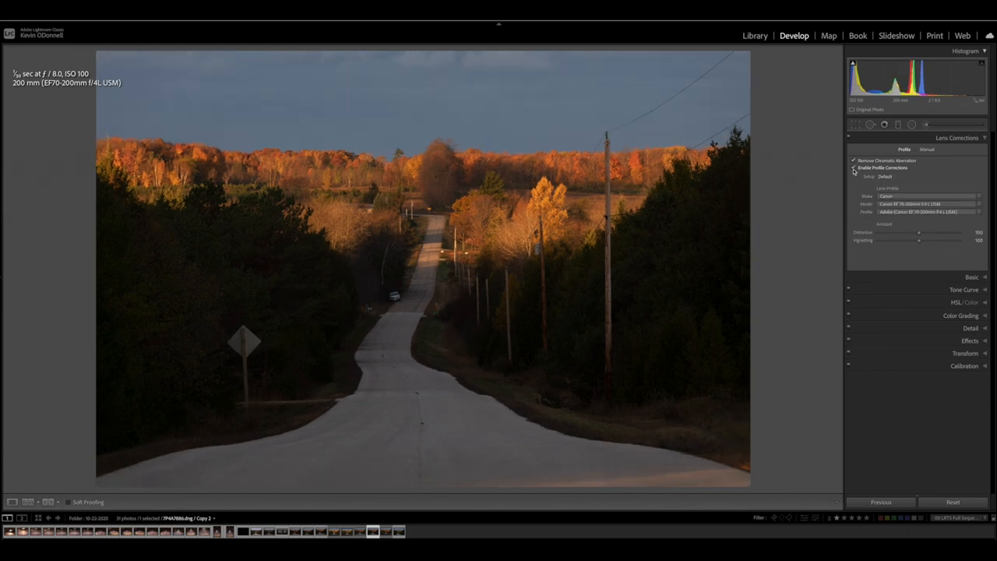
{"action": "left_click", "coordinate": [853, 168]}
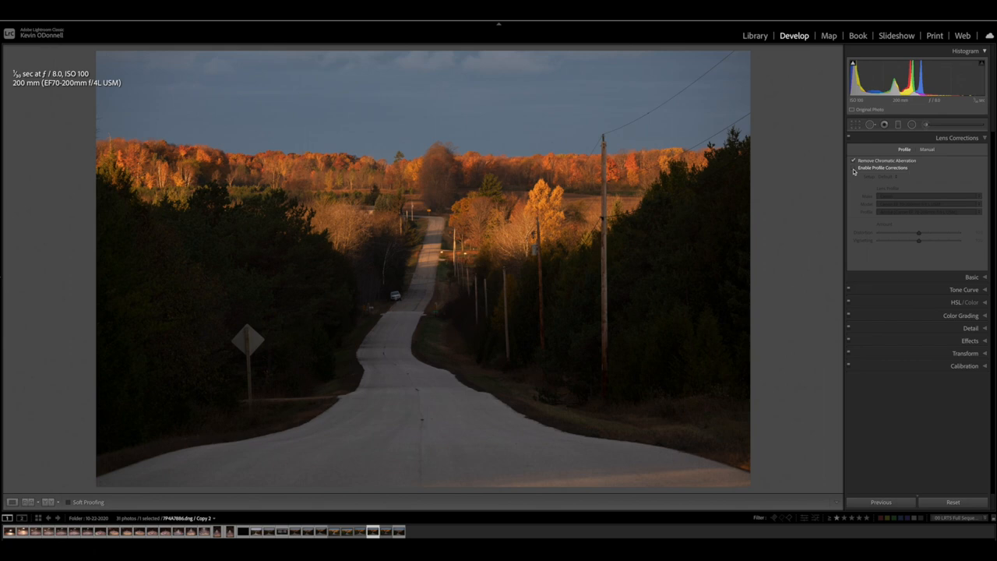
{"action": "left_click", "coordinate": [854, 169]}
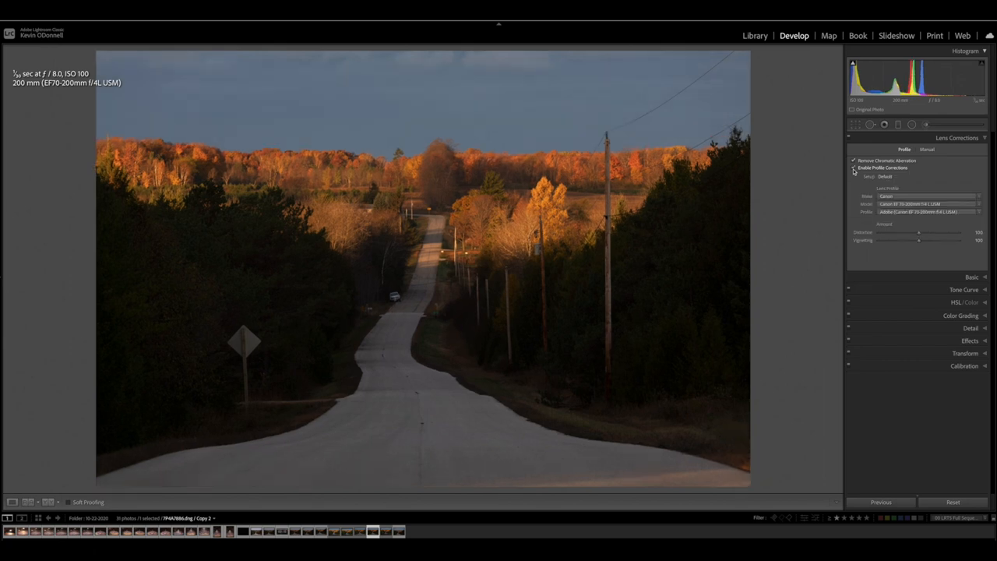
{"action": "left_click", "coordinate": [853, 169]}
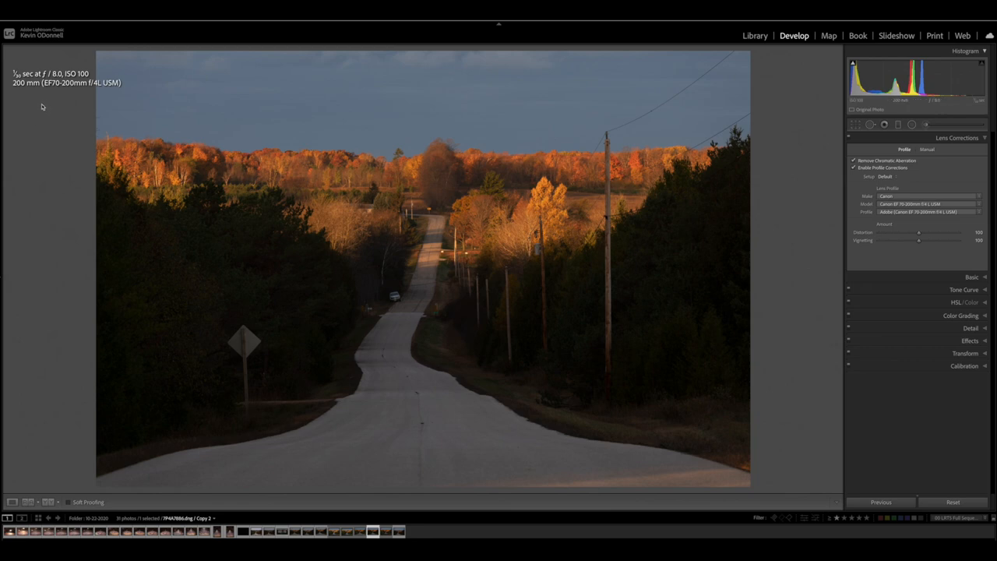
{"action": "mouse_move", "coordinate": [72, 98]}
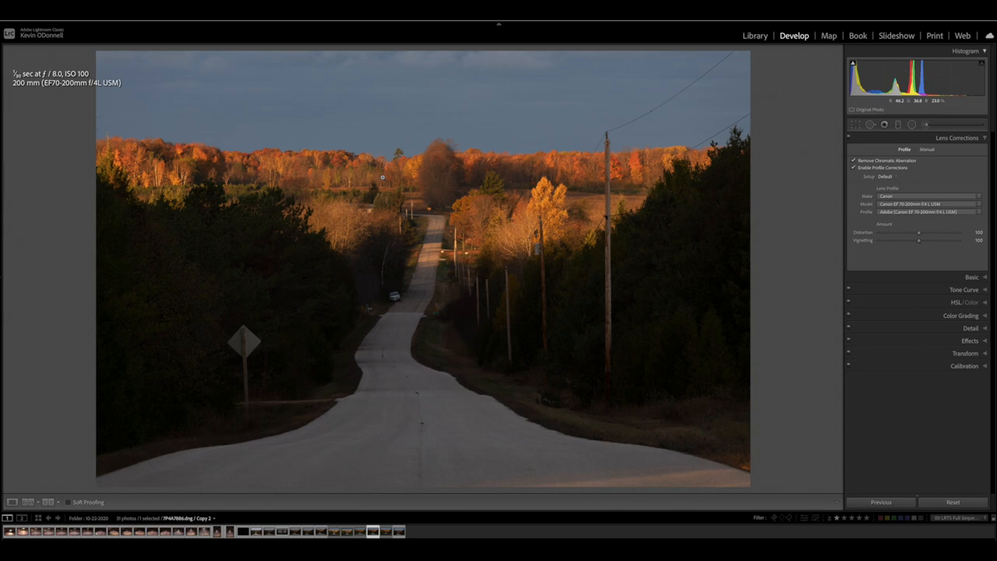
Slightly brighten the overall Exposure in the Basic panel.
{"action": "left_click", "coordinate": [972, 277]}
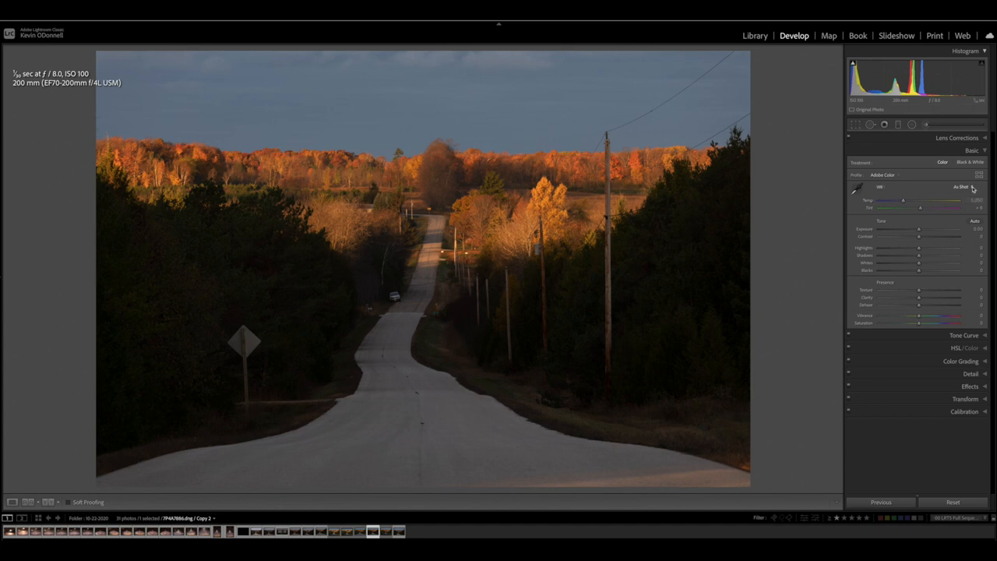
{"action": "mouse_move", "coordinate": [905, 205]}
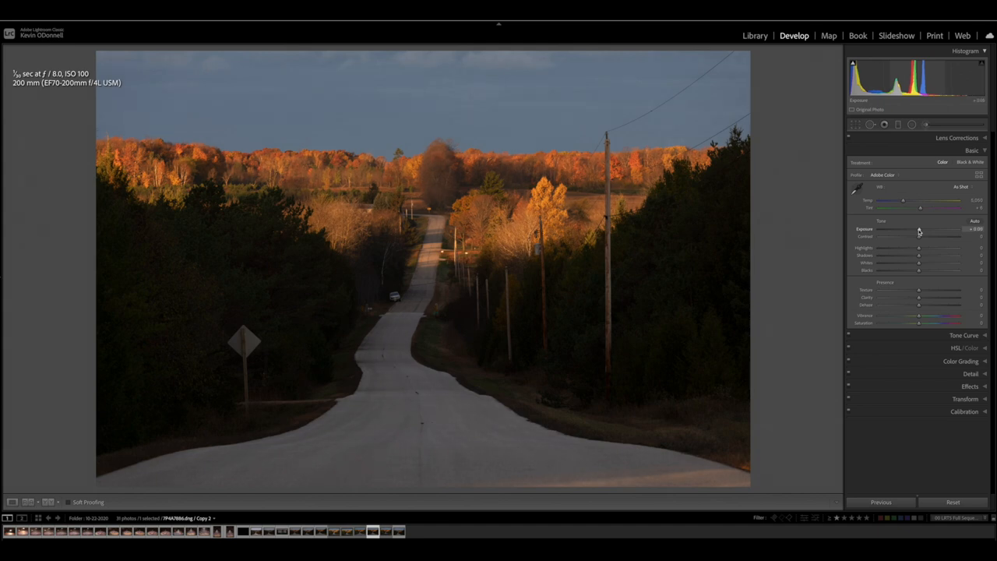
{"action": "left_click_drag", "start_coordinate": [919, 229], "coordinate": [922, 229]}
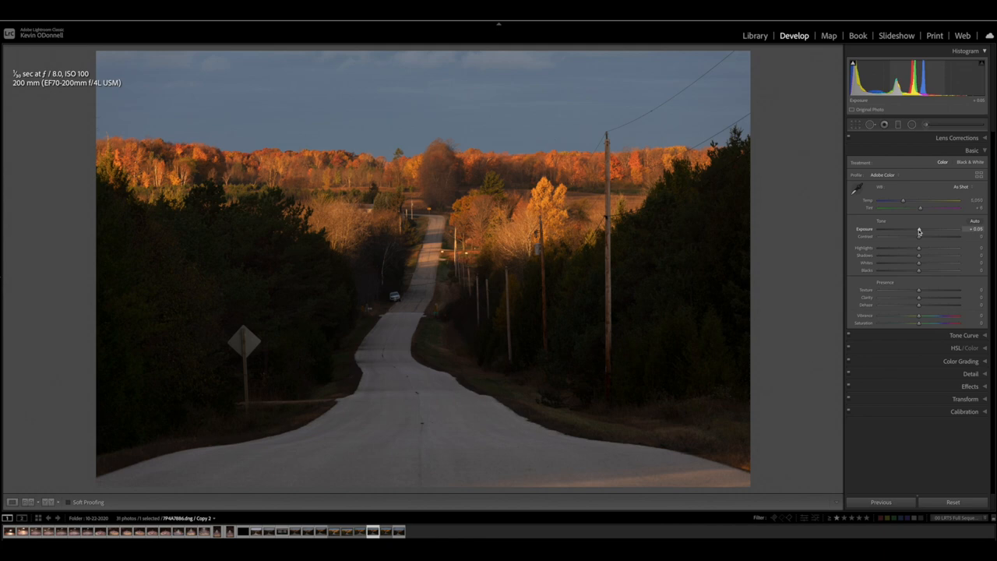
{"action": "left_click_drag", "start_coordinate": [919, 229], "coordinate": [920, 229]}
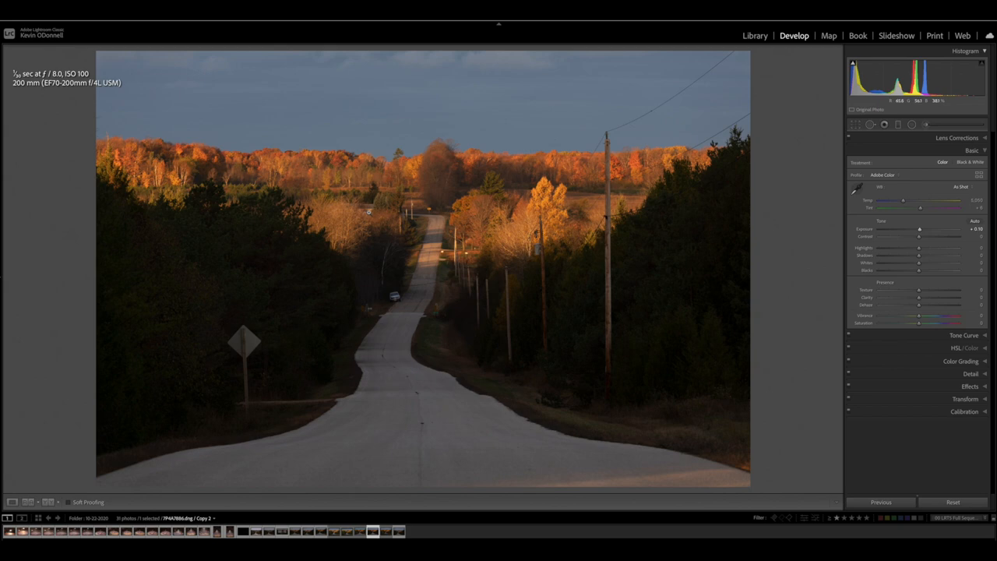
{"action": "mouse_move", "coordinate": [377, 208]}
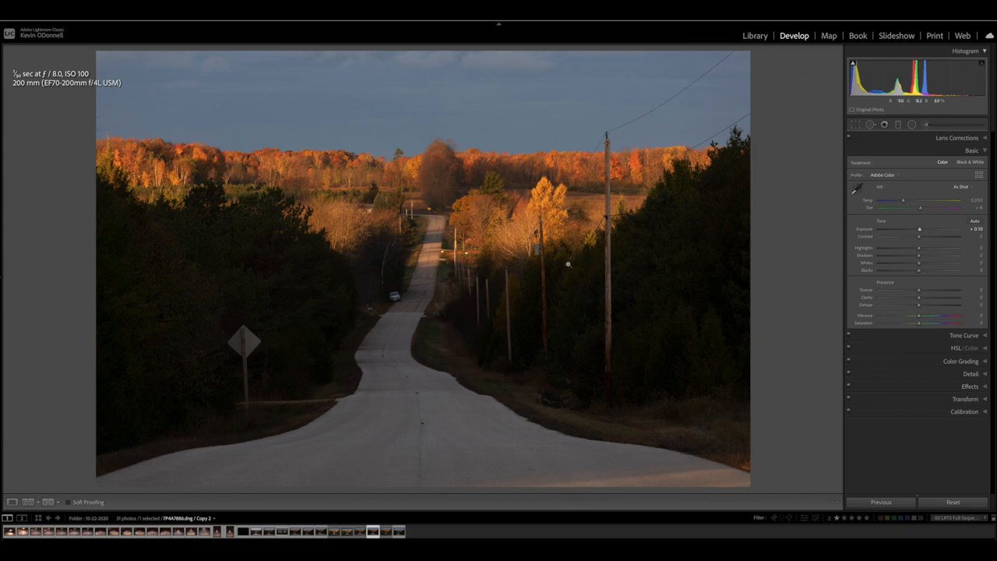
{"action": "mouse_move", "coordinate": [274, 263]}
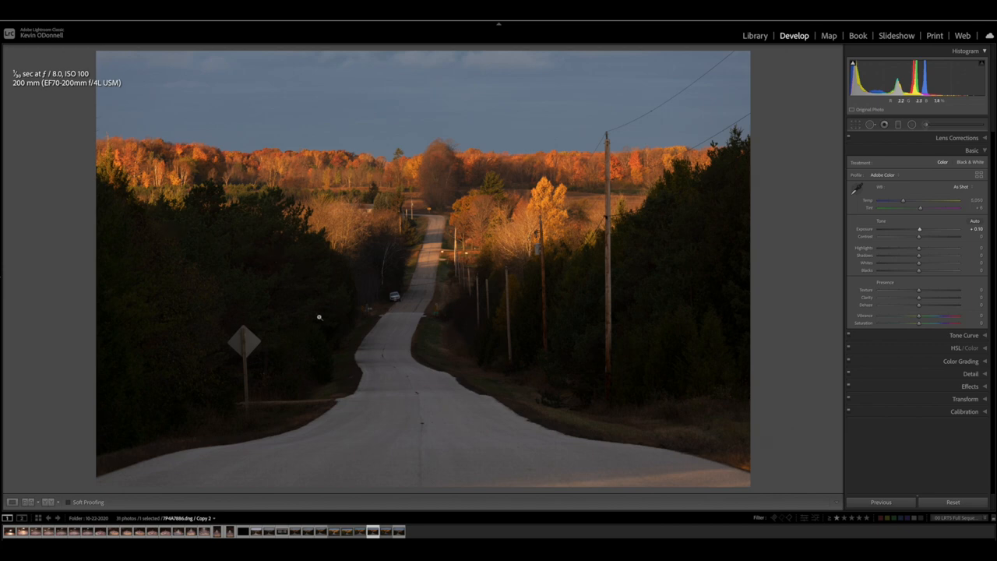
{"action": "mouse_move", "coordinate": [483, 315]}
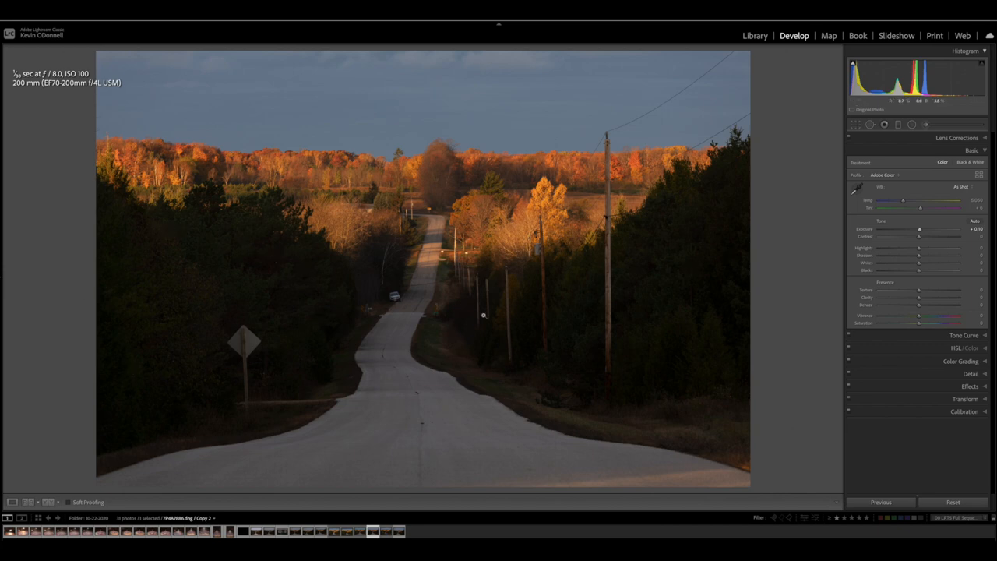
{"action": "mouse_move", "coordinate": [581, 257]}
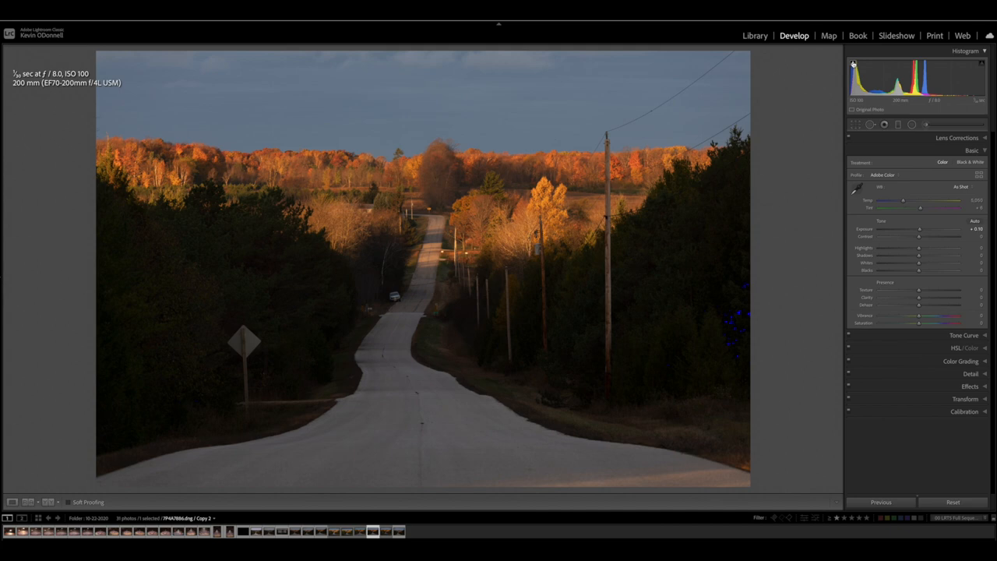
{"action": "mouse_move", "coordinate": [853, 63]}
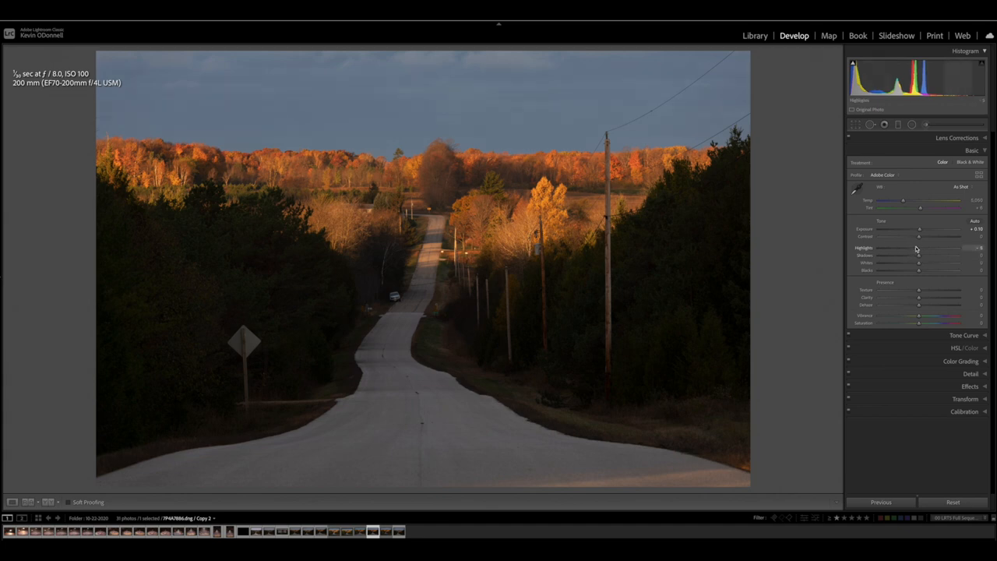
Pull the Highlights down to keep detail in the sky and sunlit treeline.
{"action": "left_click_drag", "start_coordinate": [919, 253], "coordinate": [900, 252]}
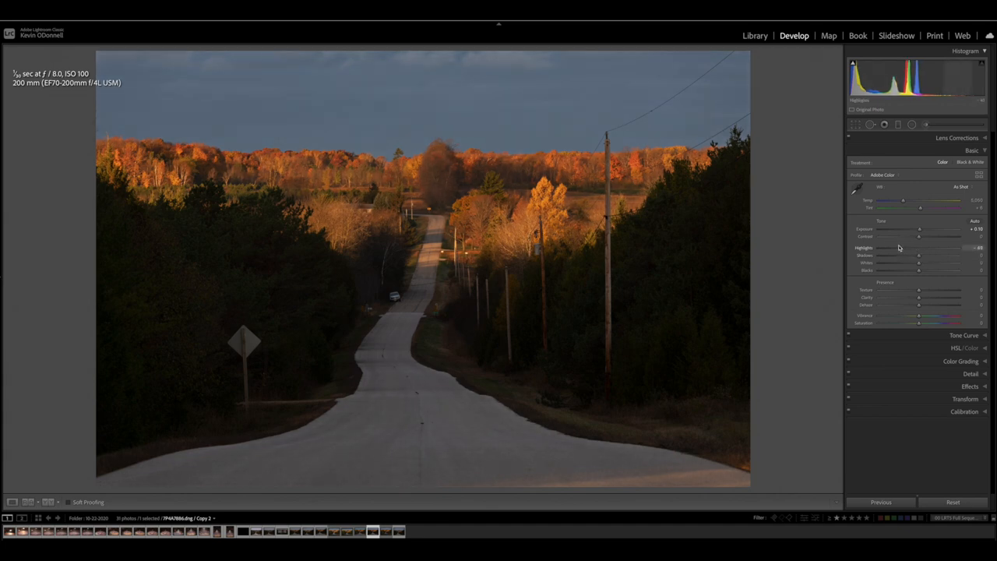
{"action": "left_click_drag", "start_coordinate": [918, 255], "coordinate": [894, 256]}
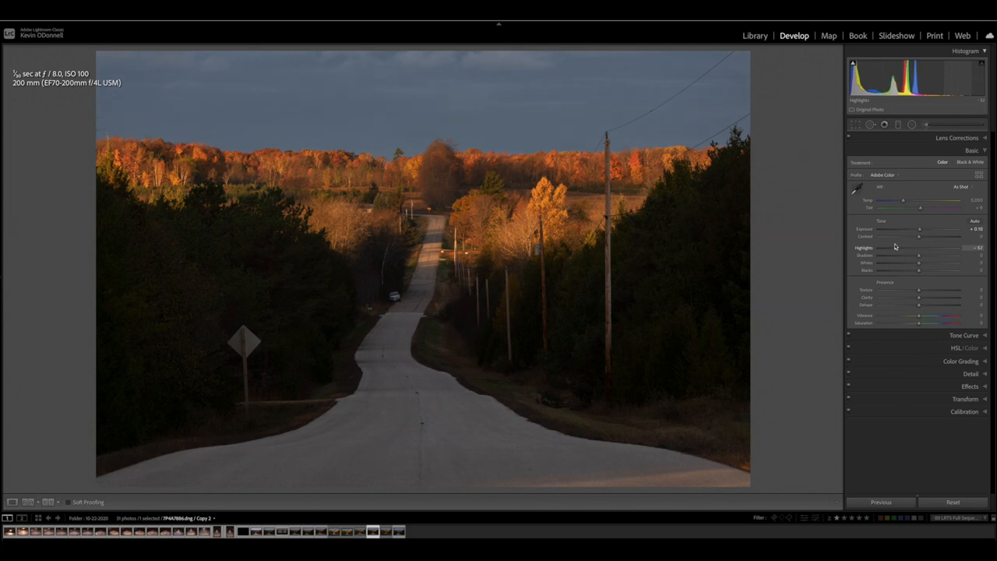
{"action": "left_click_drag", "start_coordinate": [896, 248], "coordinate": [885, 248]}
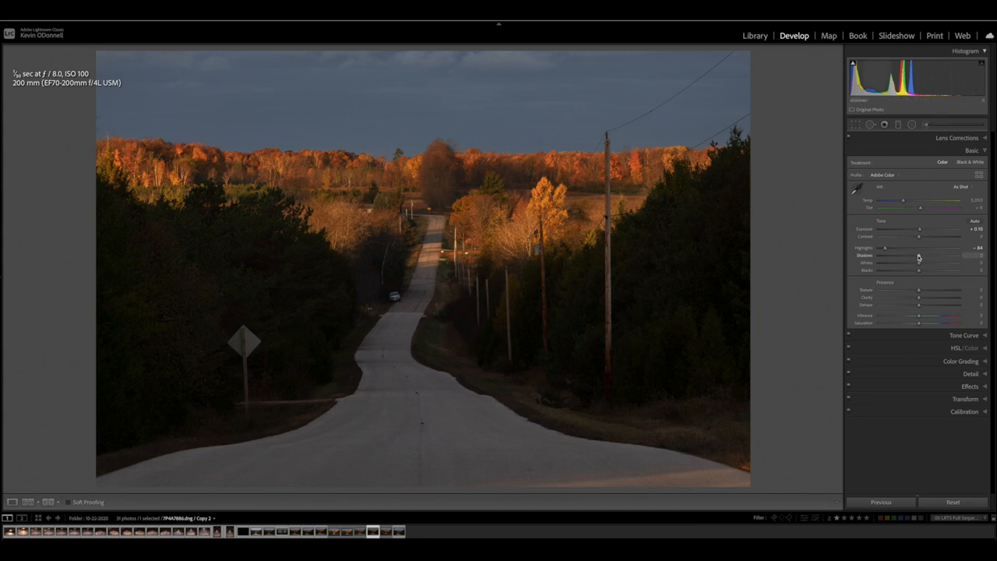
Raise the Shadows to reveal detail in the dark roadside evergreens.
{"action": "left_click_drag", "start_coordinate": [919, 255], "coordinate": [935, 255]}
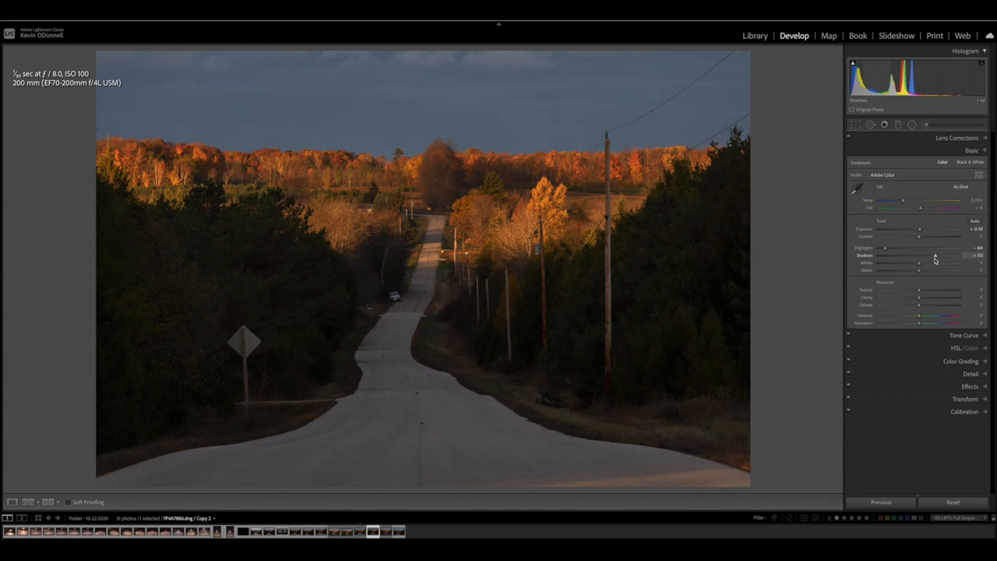
{"action": "left_click_drag", "start_coordinate": [934, 255], "coordinate": [947, 256]}
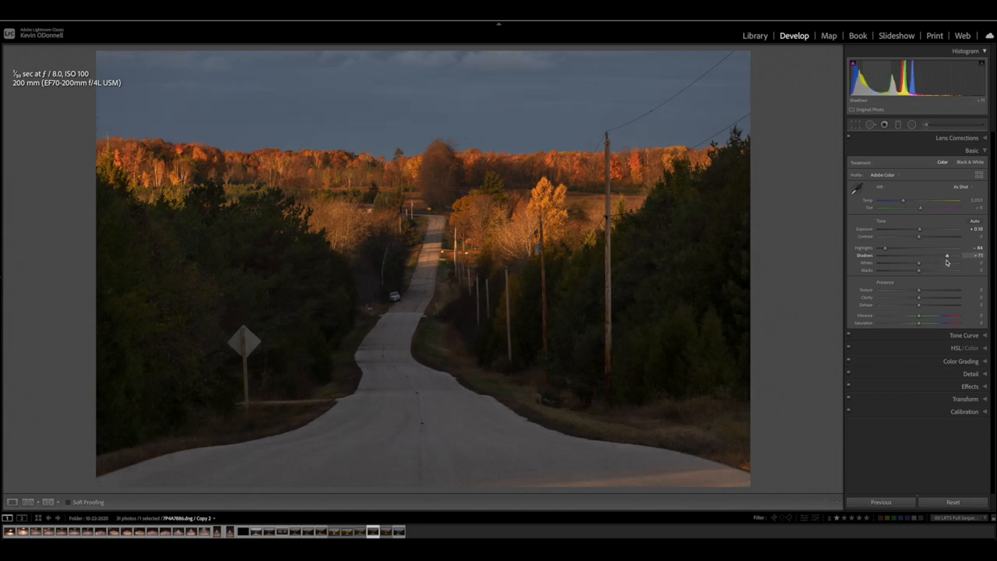
{"action": "left_click_drag", "start_coordinate": [946, 255], "coordinate": [952, 255]}
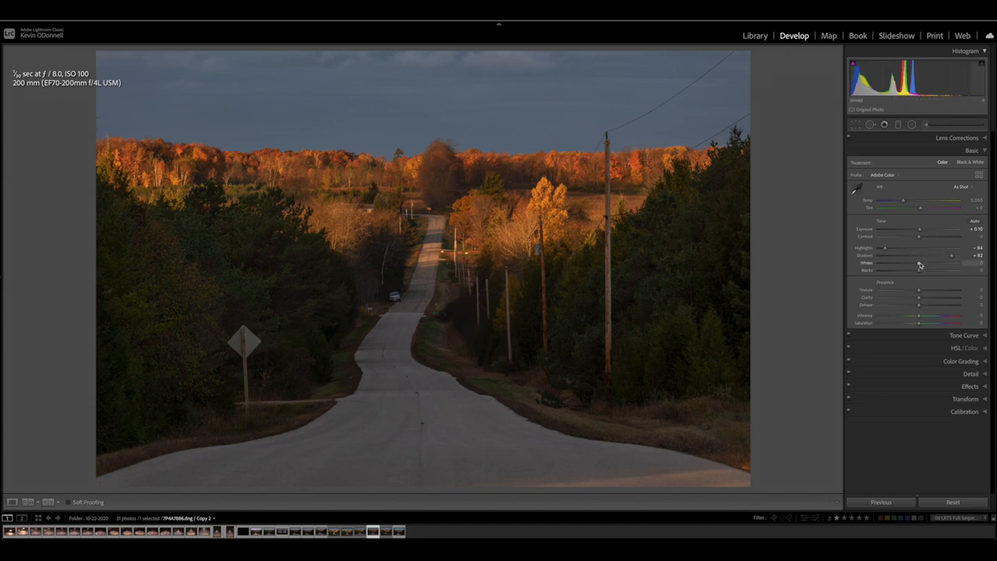
Lift the Whites and adjust the Blacks for brighter, punchier tones.
{"action": "left_click_drag", "start_coordinate": [919, 262], "coordinate": [922, 262]}
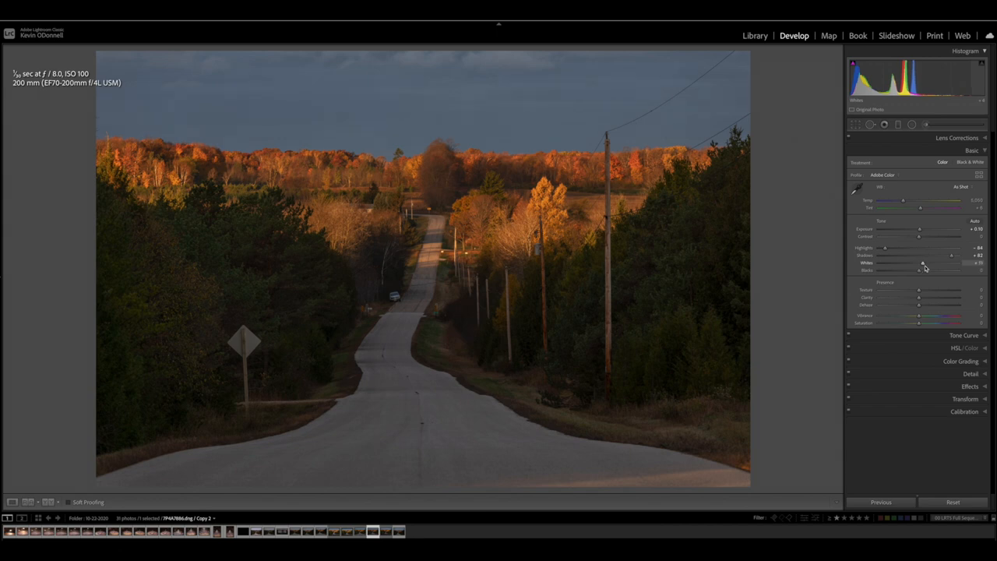
{"action": "left_click_drag", "start_coordinate": [922, 268], "coordinate": [932, 268]}
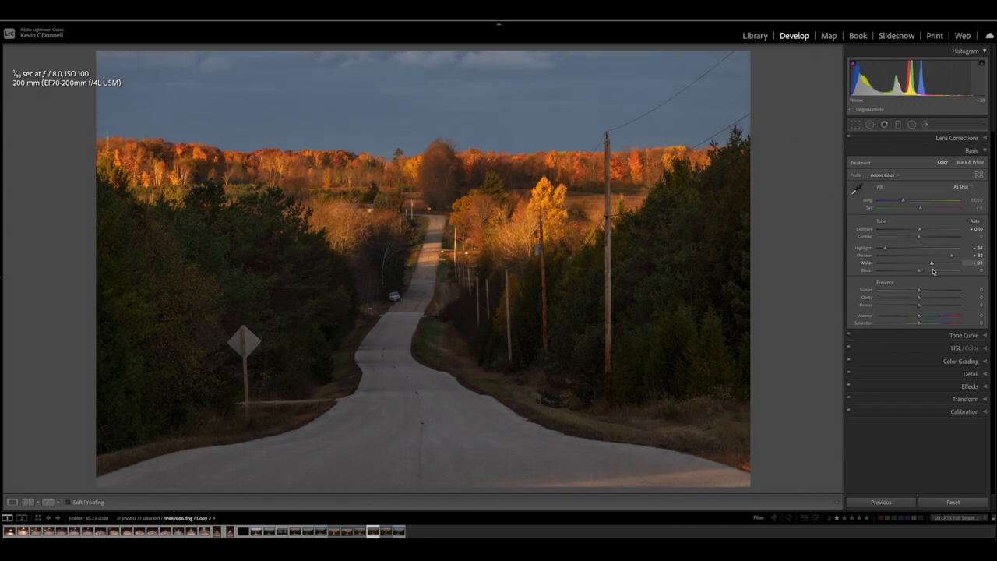
{"action": "left_click_drag", "start_coordinate": [931, 271], "coordinate": [934, 271]}
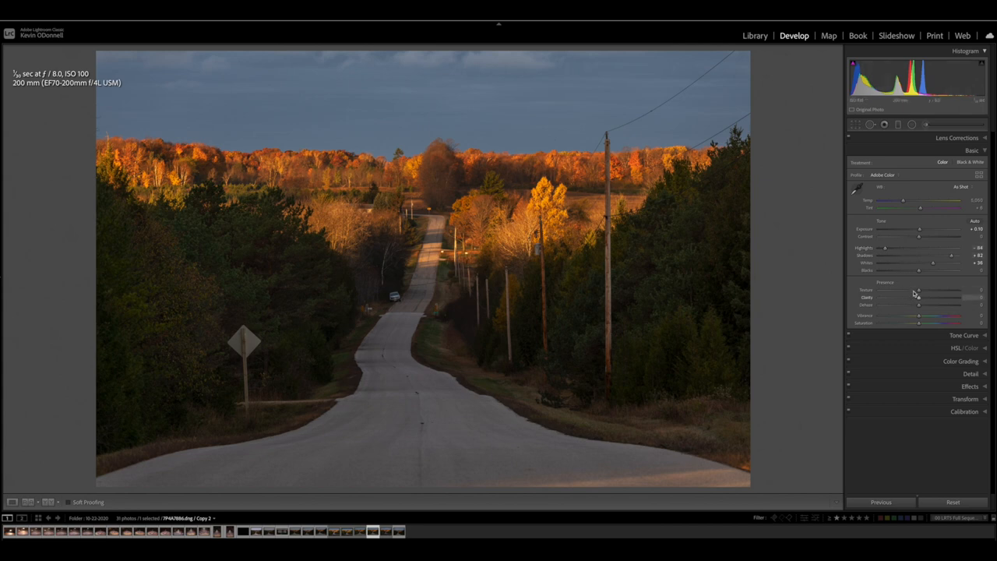
Add Texture and settle on a moderate Clarity boost after previewing a strong one.
{"action": "left_click_drag", "start_coordinate": [917, 288], "coordinate": [922, 288]}
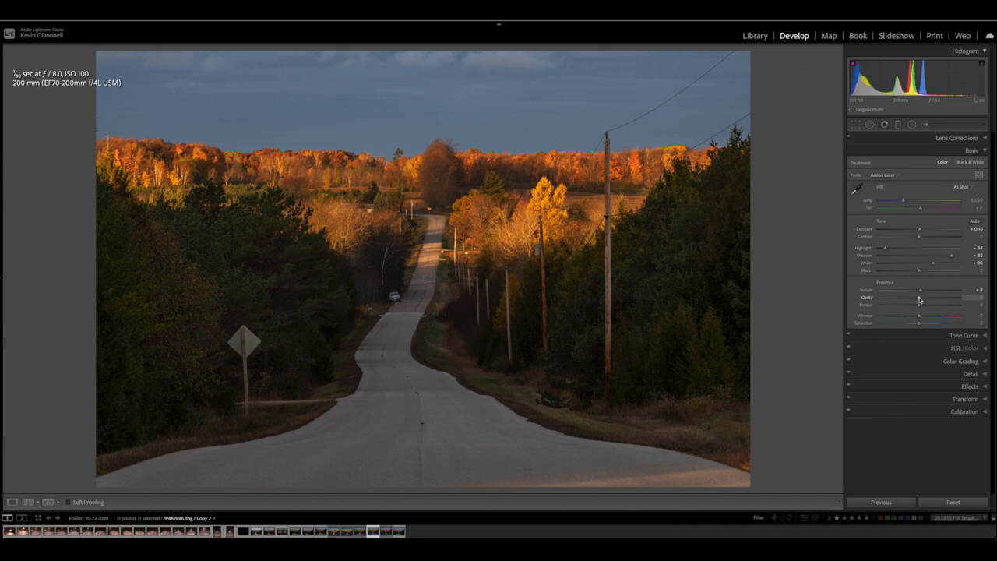
{"action": "left_click_drag", "start_coordinate": [919, 297], "coordinate": [922, 298]}
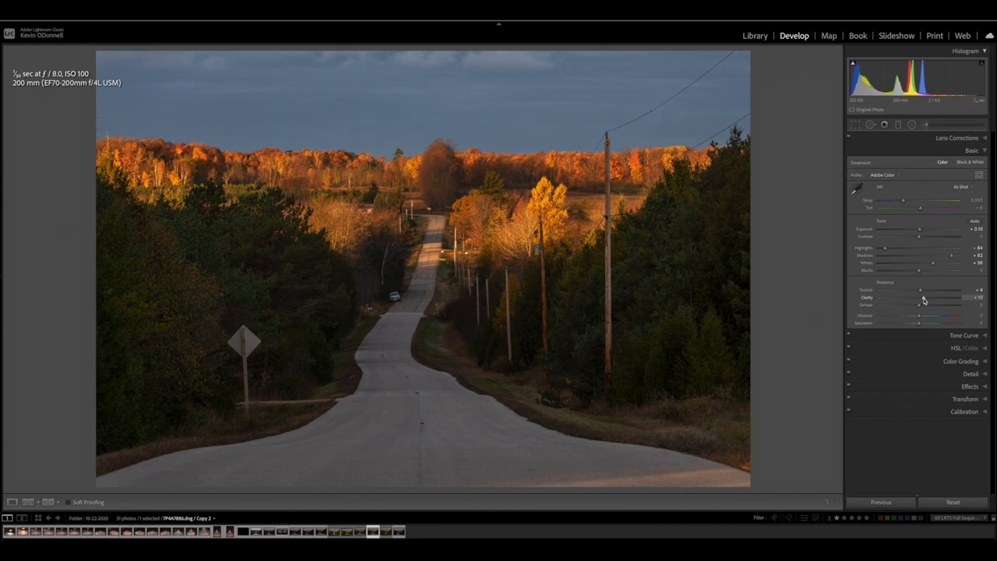
{"action": "left_click_drag", "start_coordinate": [922, 297], "coordinate": [949, 297]}
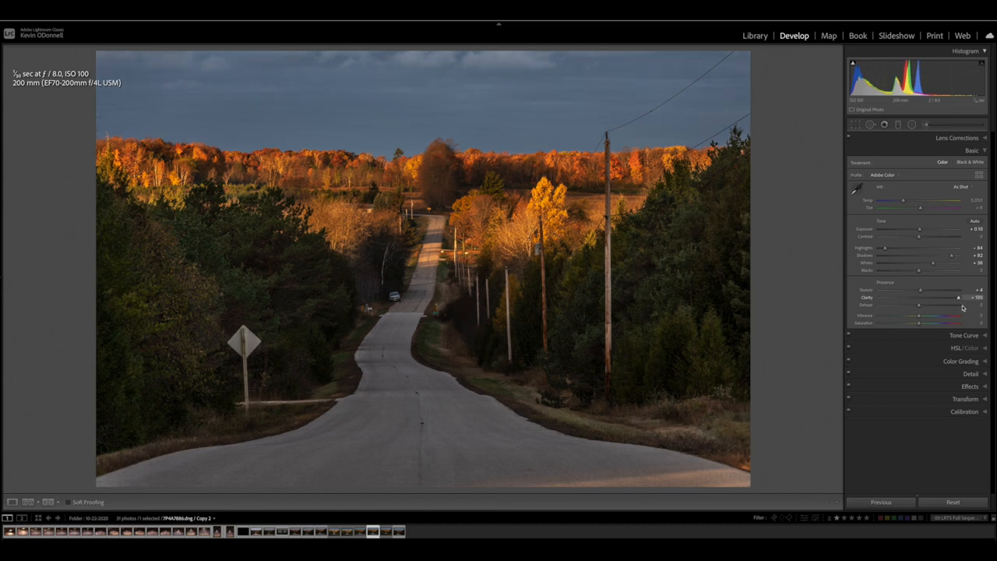
{"action": "left_click_drag", "start_coordinate": [958, 298], "coordinate": [947, 297]}
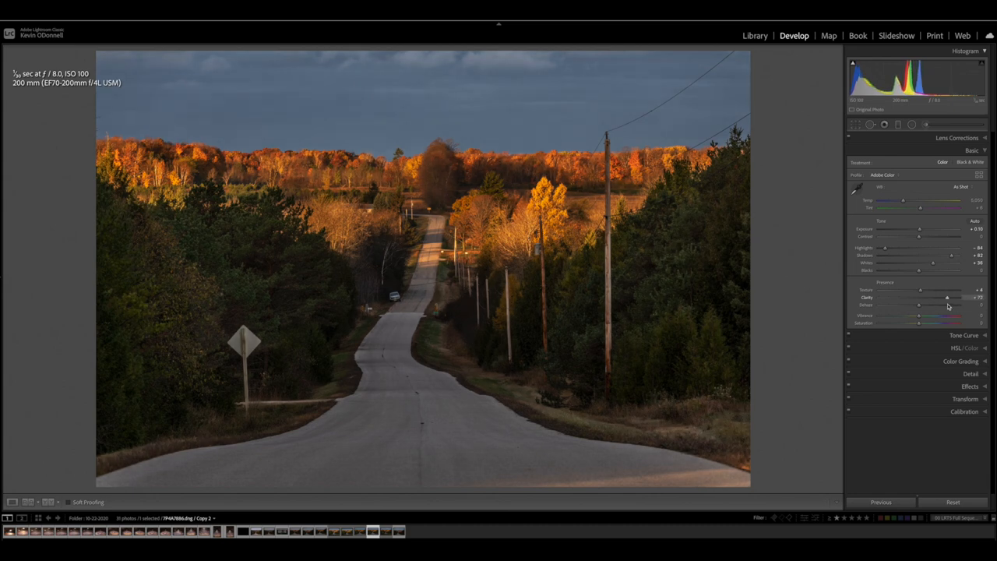
{"action": "left_click_drag", "start_coordinate": [947, 298], "coordinate": [931, 297]}
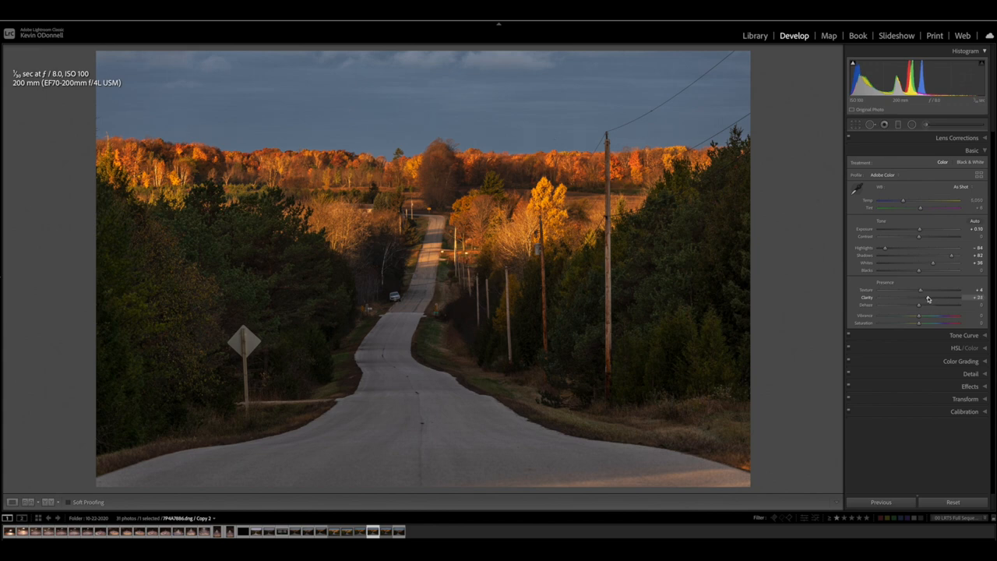
{"action": "left_click_drag", "start_coordinate": [928, 296], "coordinate": [923, 296]}
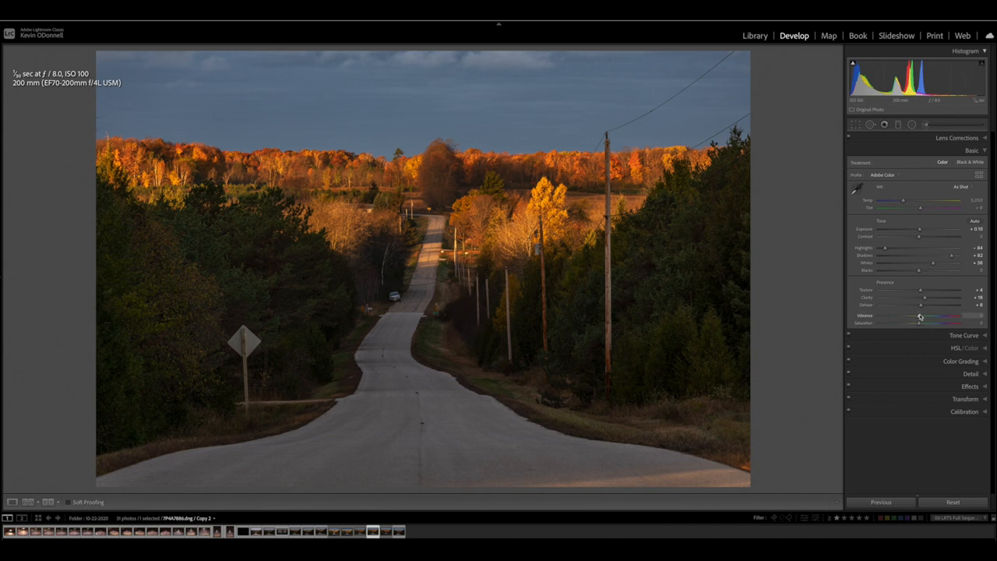
Boost Vibrance and Saturation to enrich the autumn foliage and sky colours.
{"action": "left_click_drag", "start_coordinate": [947, 317], "coordinate": [922, 316]}
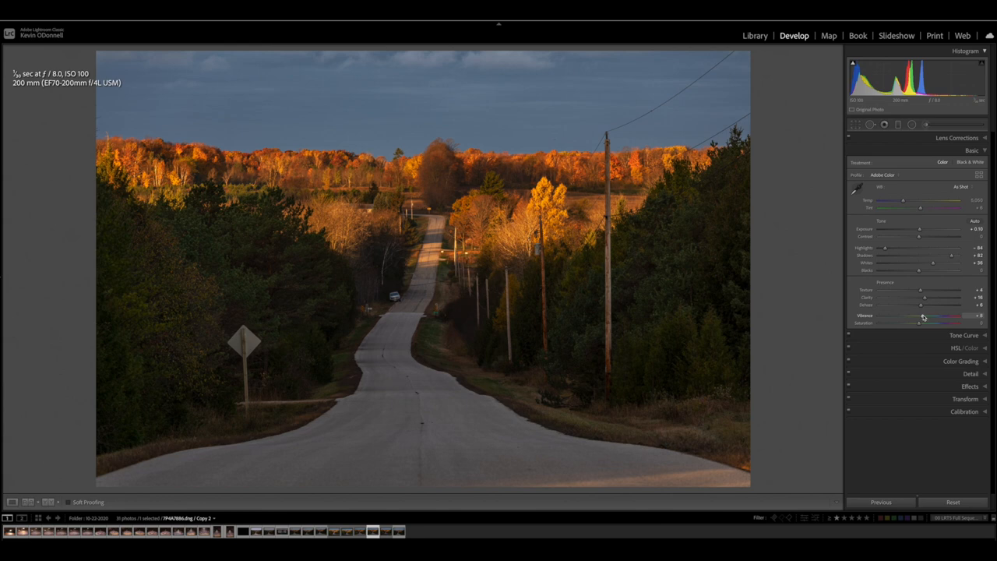
{"action": "left_click_drag", "start_coordinate": [944, 318], "coordinate": [950, 317]}
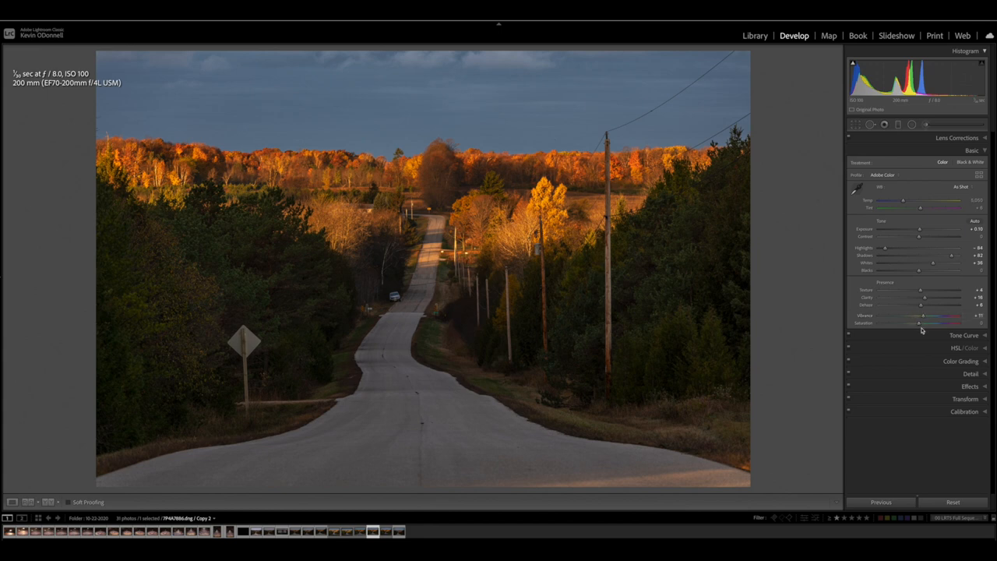
{"action": "left_click_drag", "start_coordinate": [921, 322], "coordinate": [919, 323]}
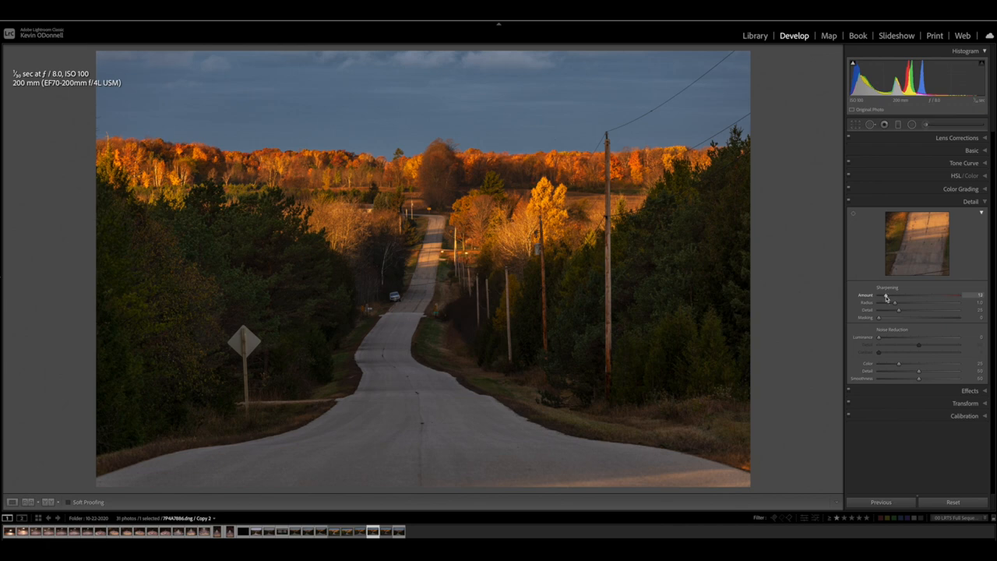
Increase the Sharpening Amount in the Detail panel.
{"action": "left_click_drag", "start_coordinate": [884, 298], "coordinate": [890, 298]}
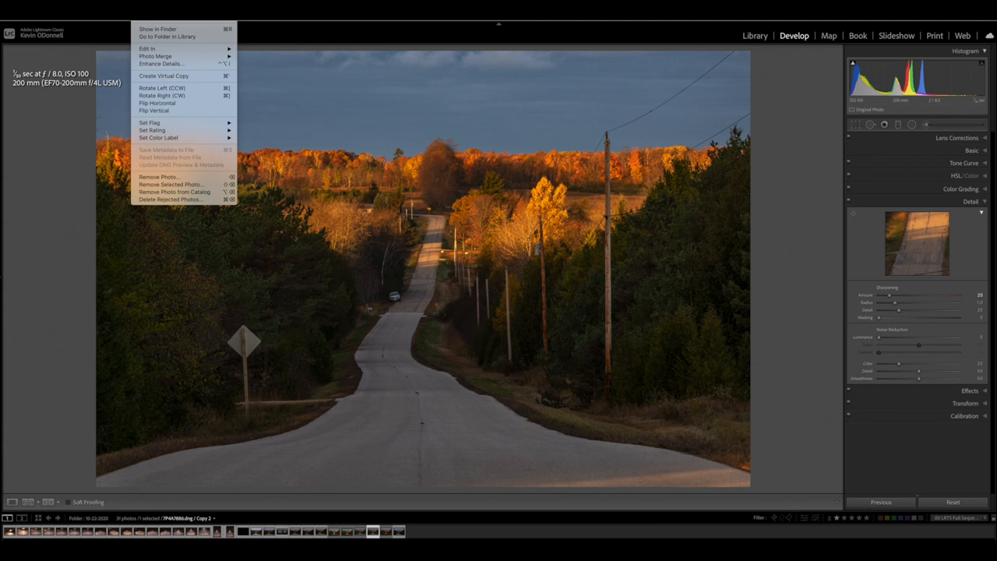
{"action": "mouse_move", "coordinate": [147, 48]}
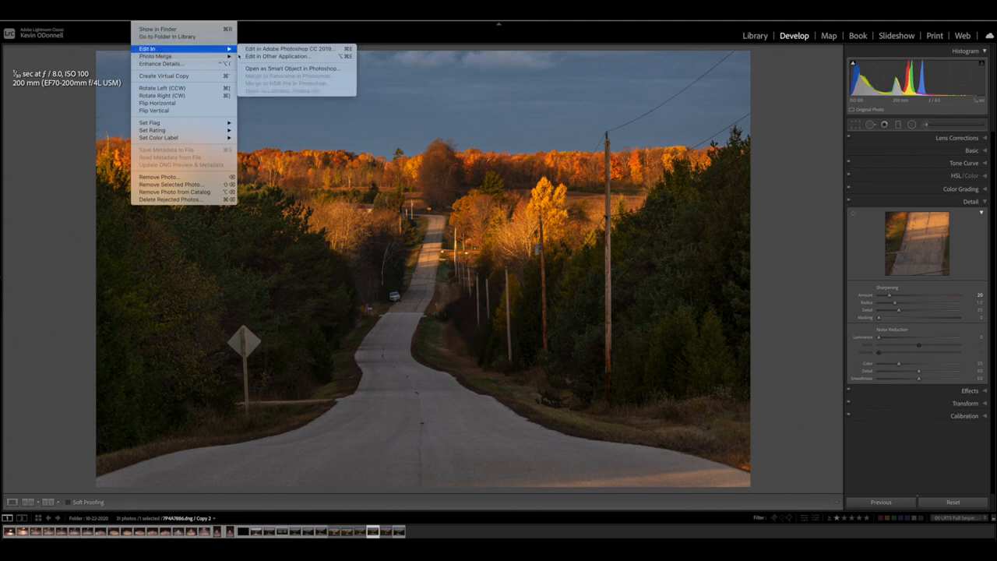
{"action": "mouse_move", "coordinate": [293, 49]}
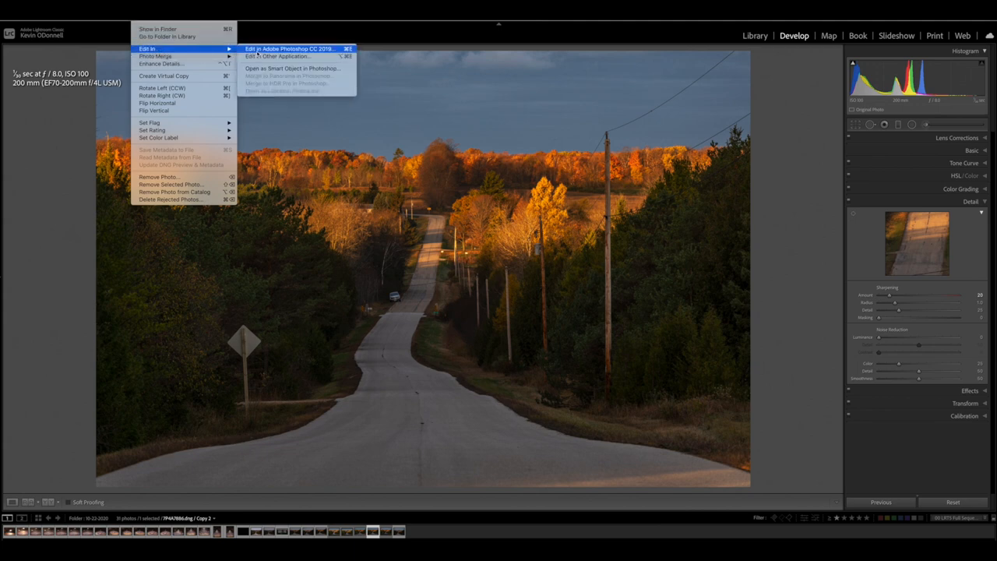
Send the road photo from Lightroom to open in Photoshop as a background layer.
{"action": "left_click", "coordinate": [290, 49]}
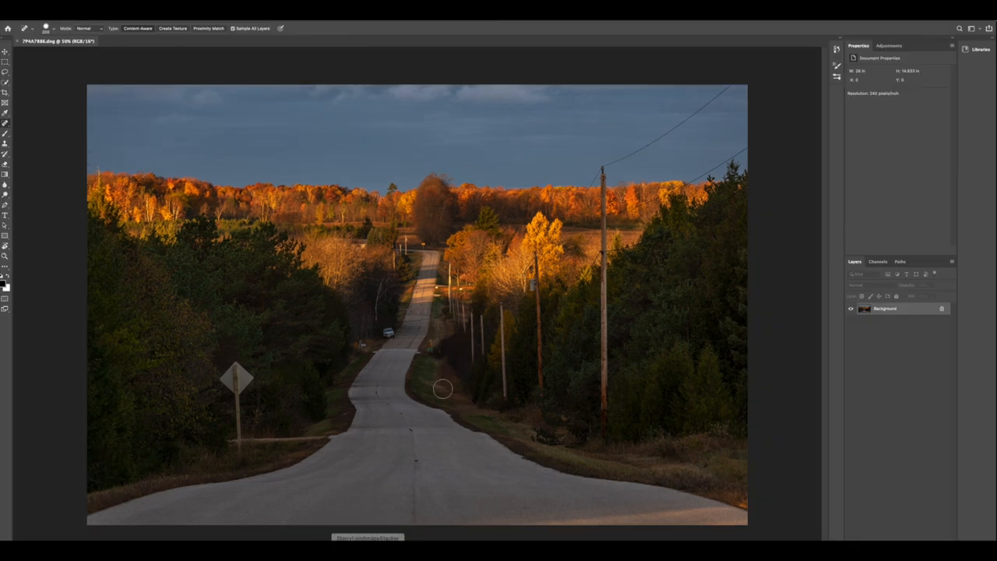
{"action": "mouse_move", "coordinate": [490, 361]}
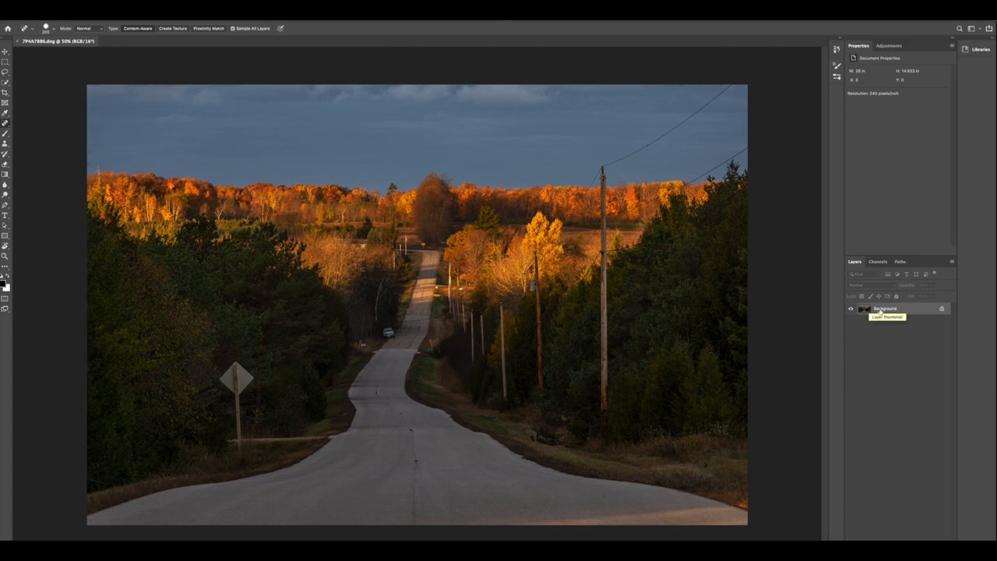
Duplicate the Background layer so a working copy sits above the original.
{"action": "right_click", "coordinate": [885, 308]}
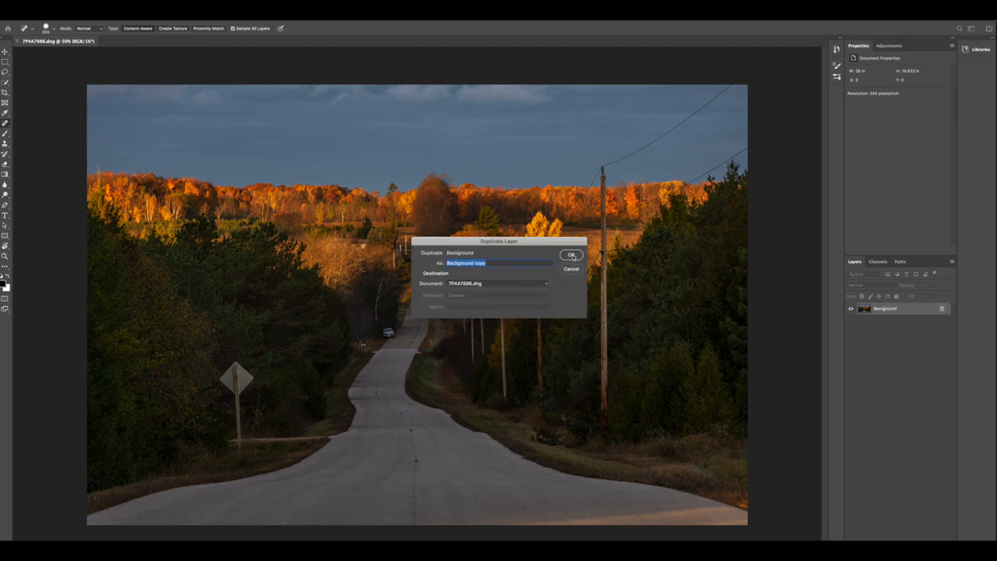
{"action": "left_click", "coordinate": [572, 255]}
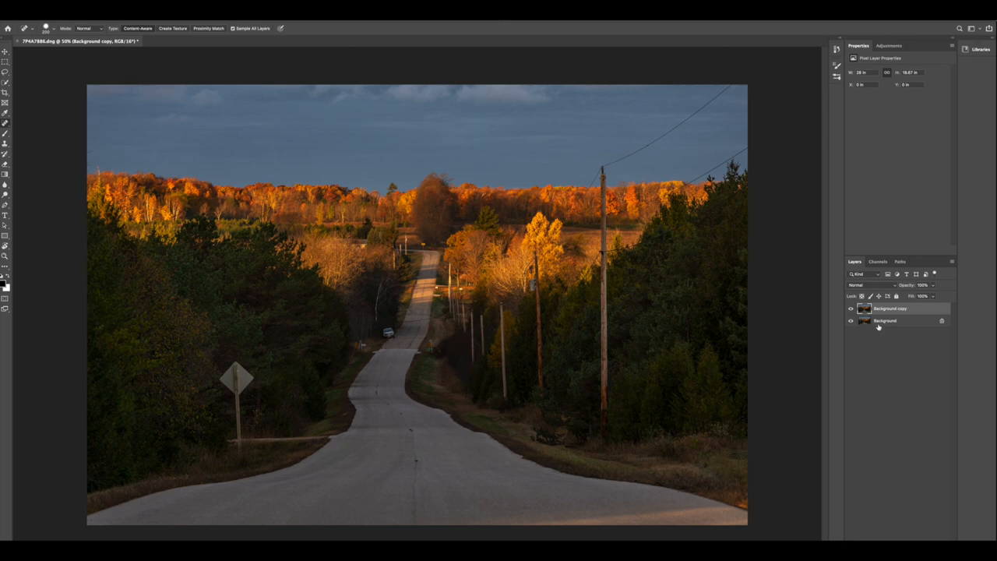
{"action": "mouse_move", "coordinate": [884, 321]}
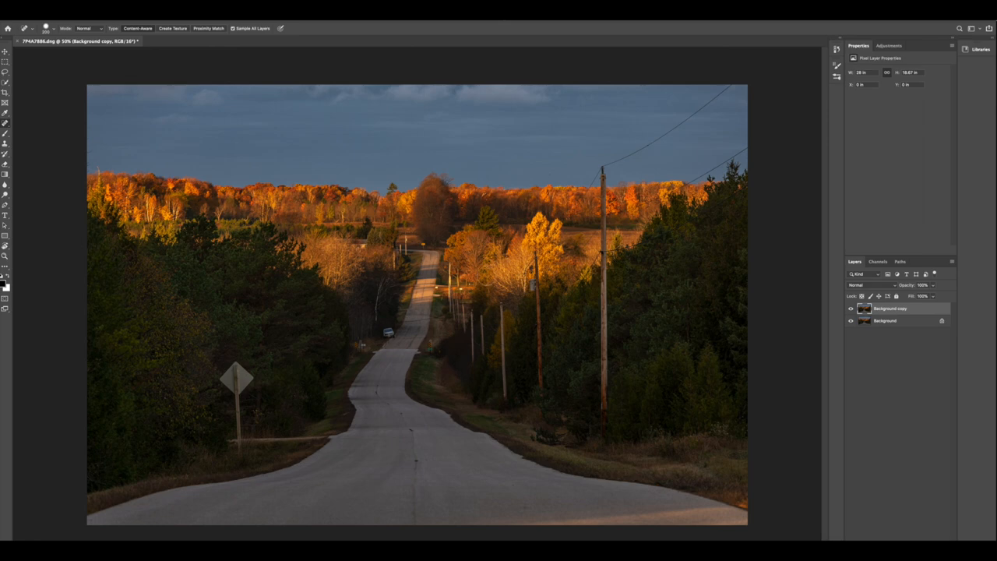
{"action": "mouse_move", "coordinate": [31, 168]}
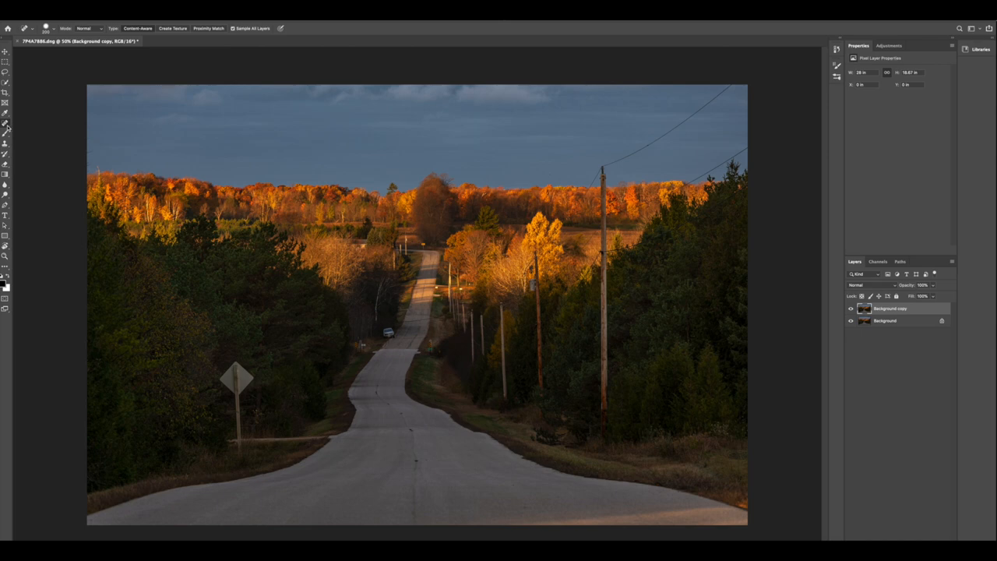
{"action": "mouse_move", "coordinate": [4, 121]}
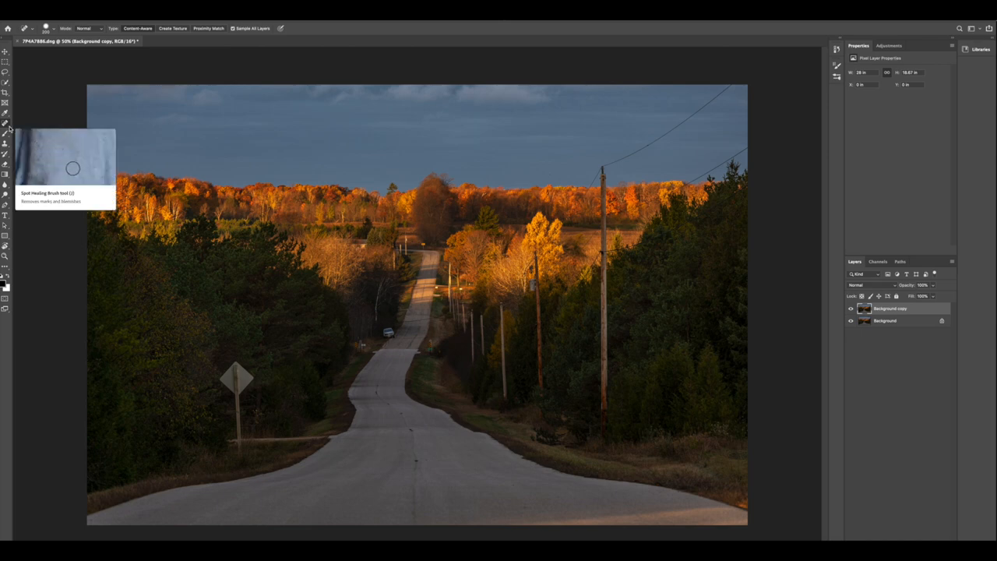
{"action": "mouse_move", "coordinate": [340, 146]}
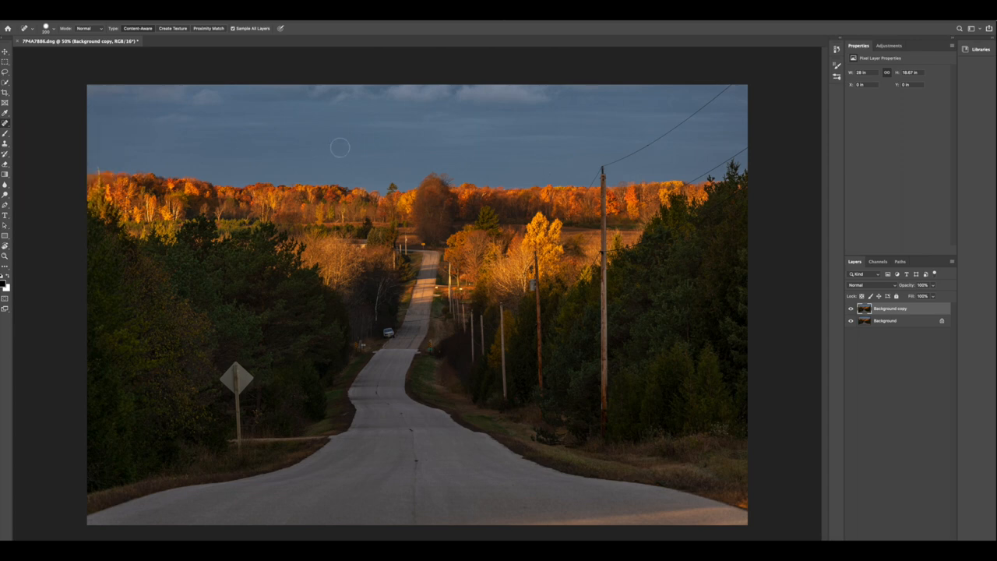
{"action": "mouse_move", "coordinate": [476, 140]}
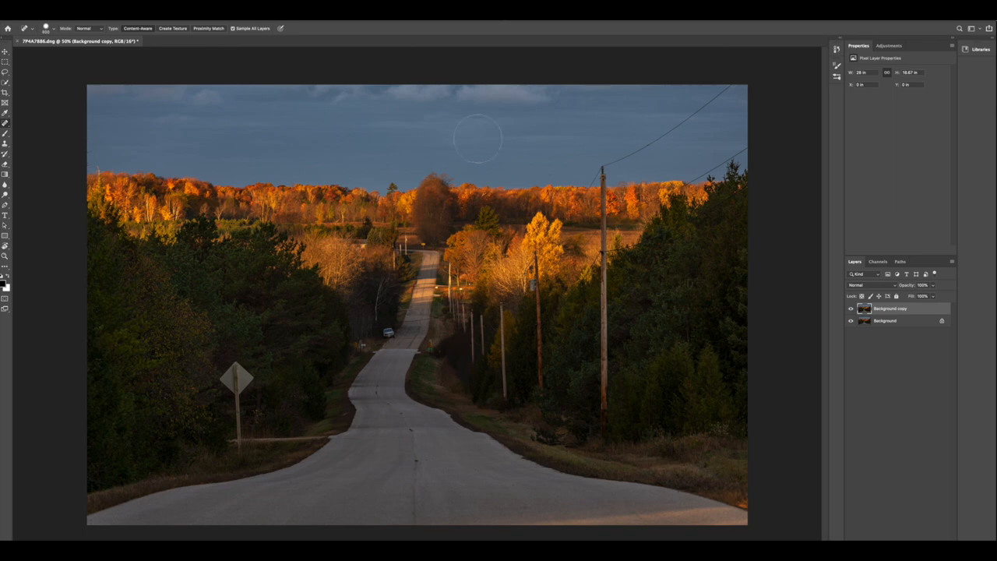
Reduce the Spot Healing Brush diameter for fine retouching.
{"action": "key", "text": "["}
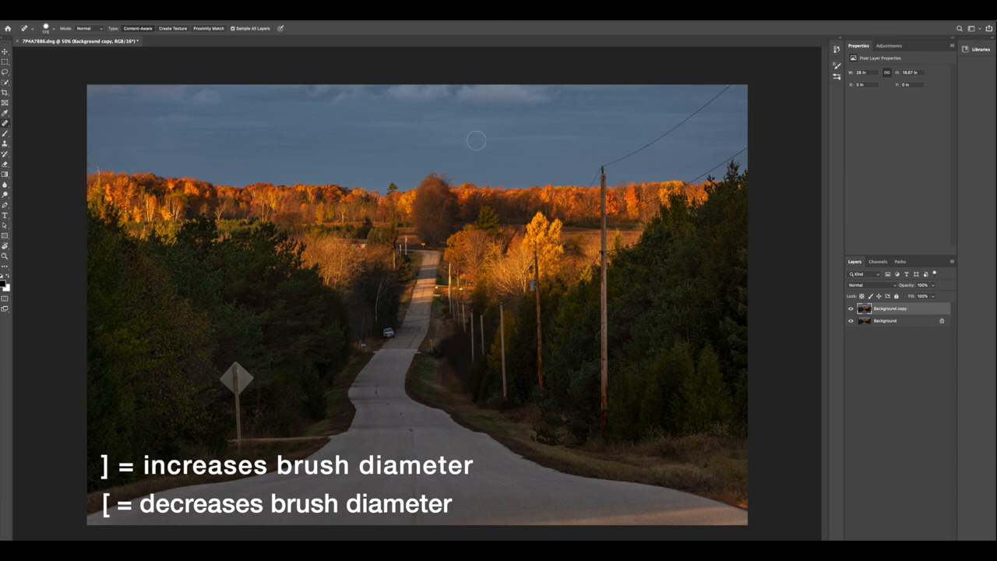
{"action": "mouse_move", "coordinate": [503, 153]}
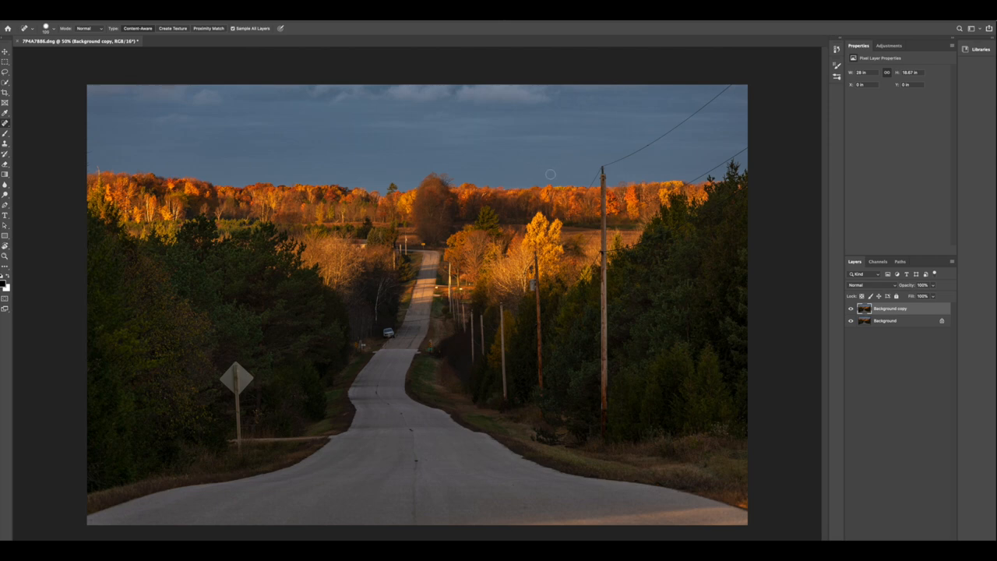
{"action": "mouse_move", "coordinate": [289, 221]}
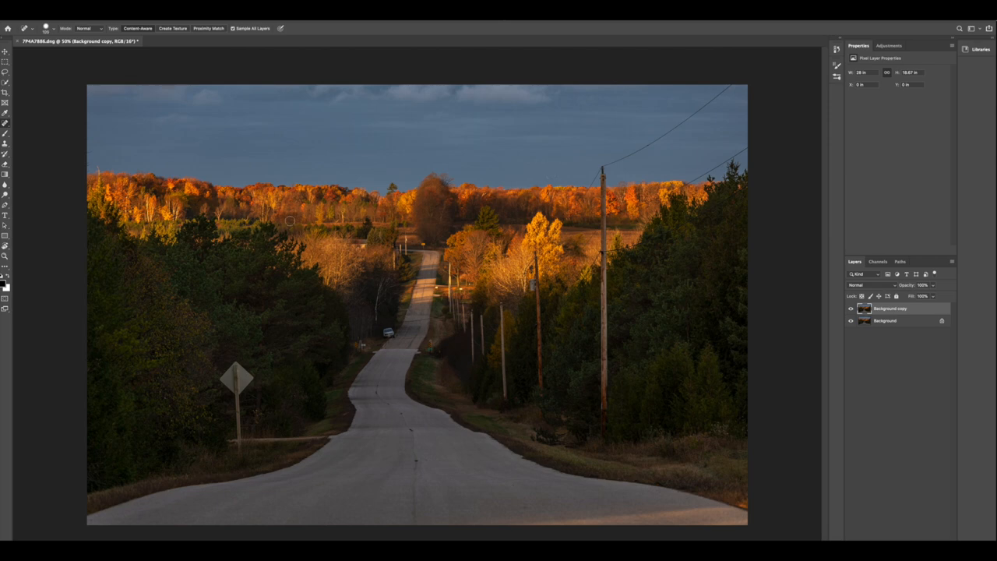
{"action": "mouse_move", "coordinate": [352, 248]}
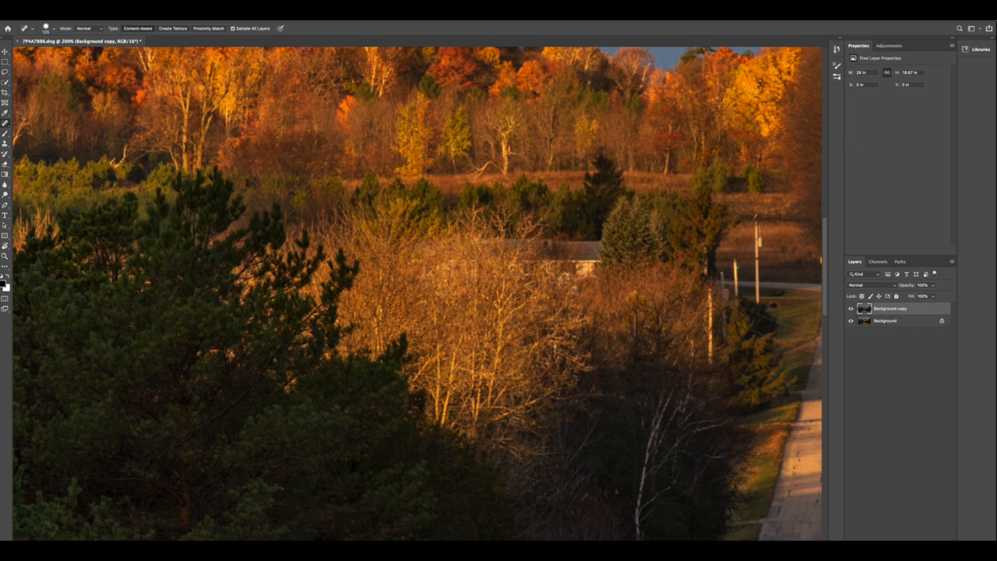
Heal four small distracting spots among the autumn trees and sunlit brush.
{"action": "left_click", "coordinate": [448, 268]}
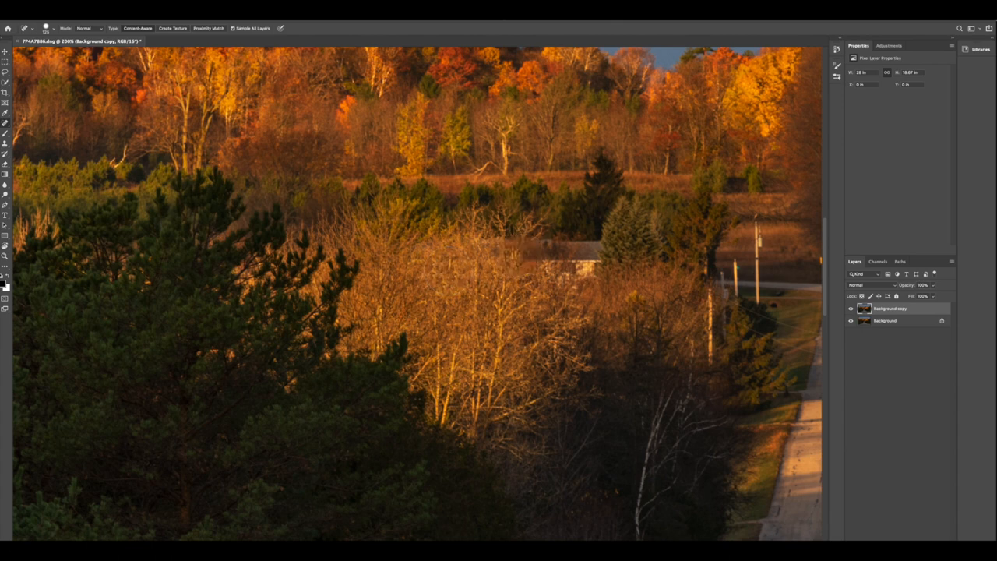
{"action": "left_click", "coordinate": [599, 265]}
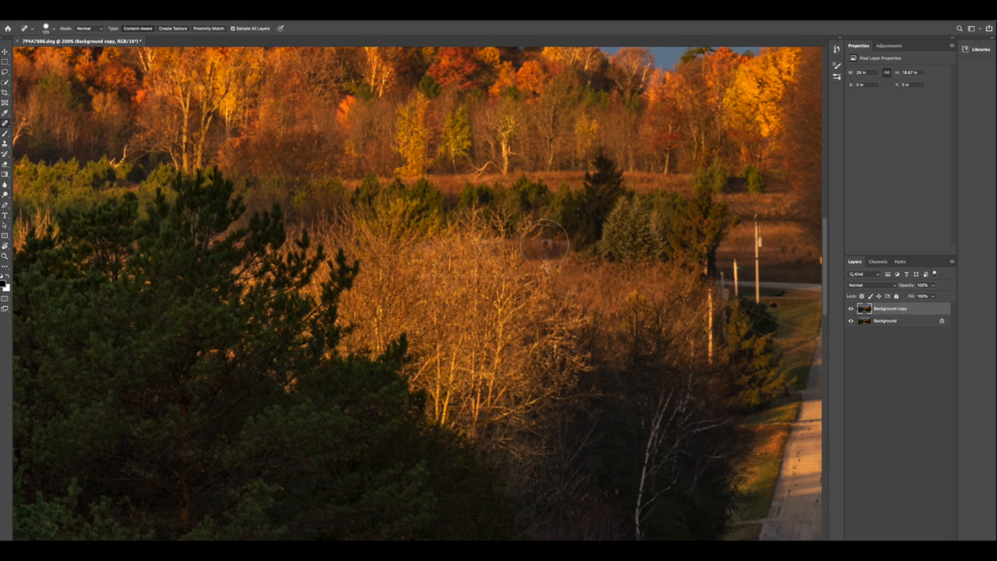
{"action": "left_click", "coordinate": [545, 246]}
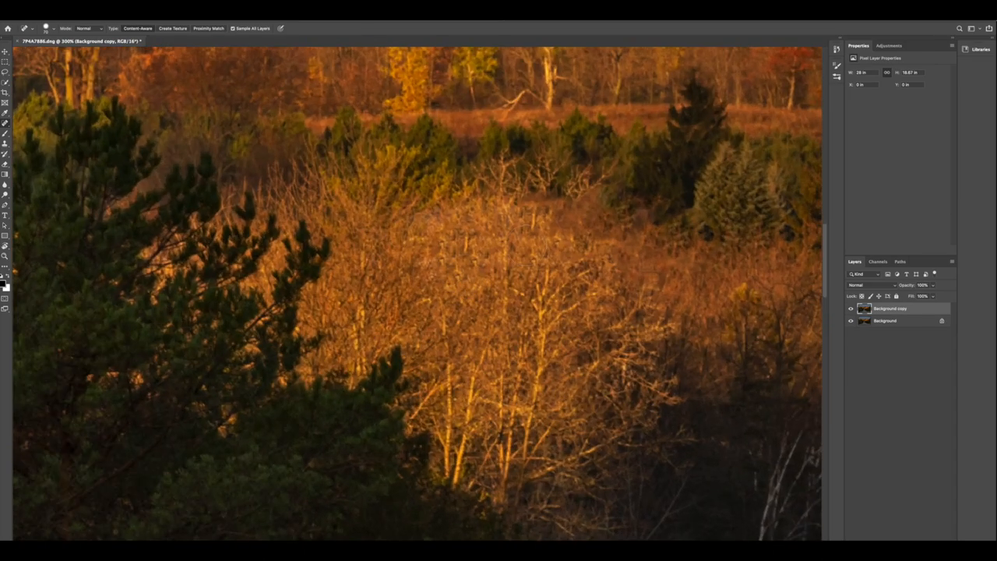
{"action": "left_click", "coordinate": [529, 218]}
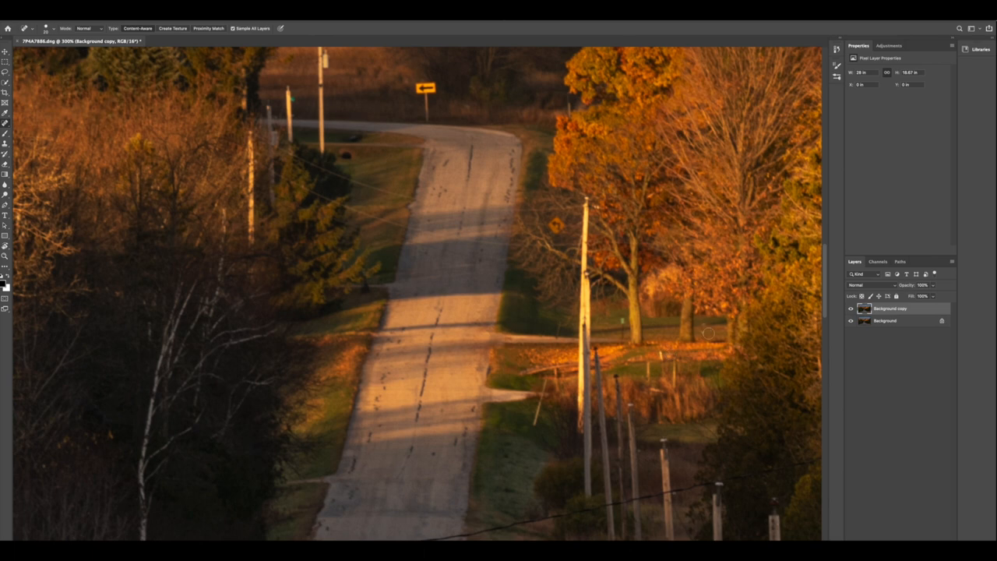
{"action": "mouse_move", "coordinate": [717, 335]}
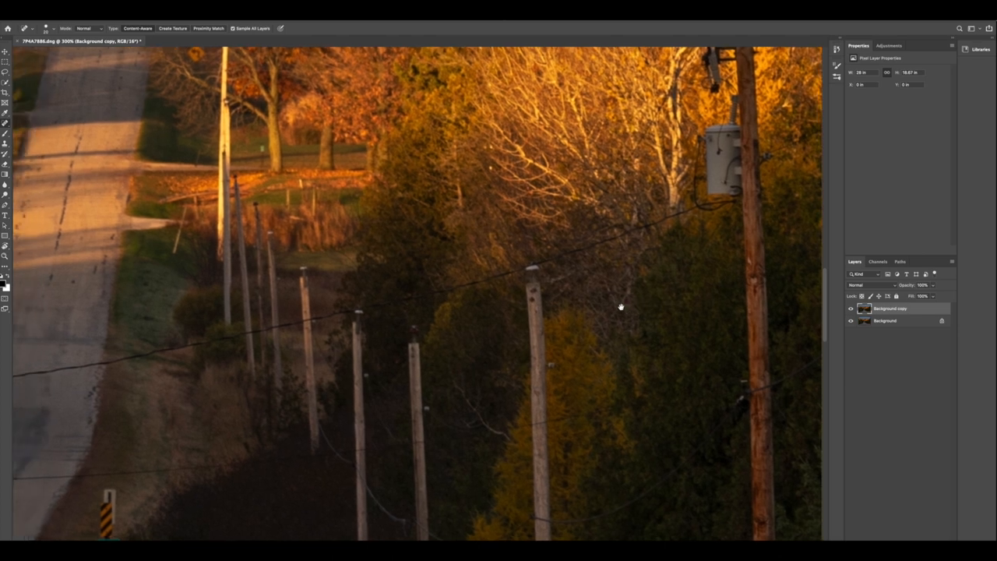
Heal away two stretches of the overhead power line wires beside the road.
{"action": "left_click_drag", "start_coordinate": [620, 305], "coordinate": [626, 236]}
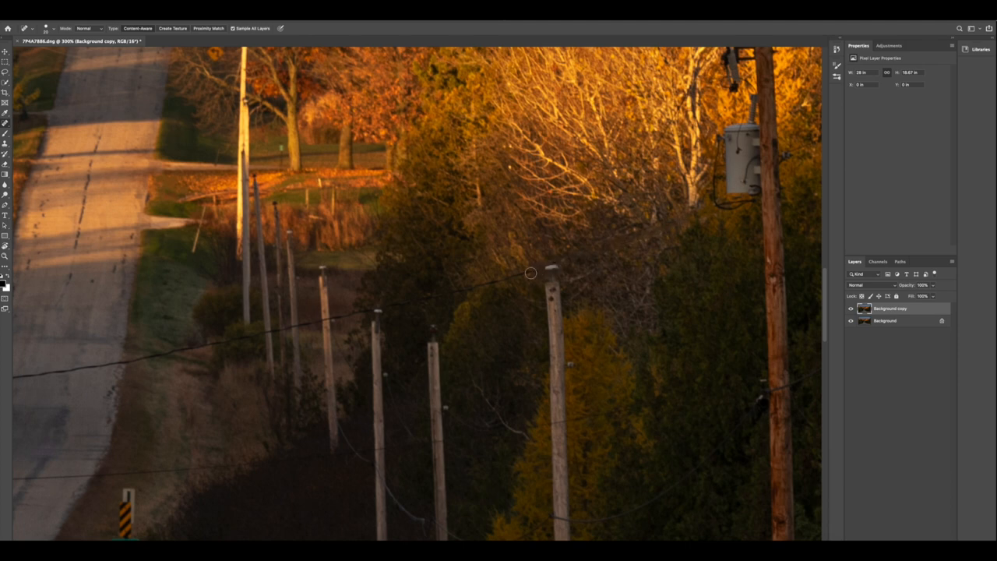
{"action": "left_click_drag", "start_coordinate": [530, 272], "coordinate": [22, 372]}
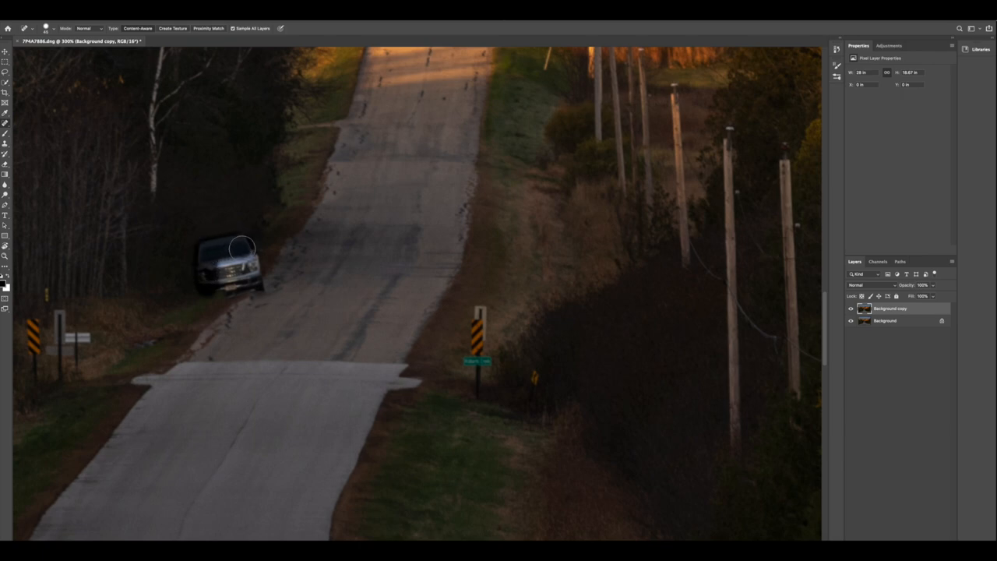
Heal out the dark parked car by the left treeline, leaving only grass and shoulder.
{"action": "left_click_drag", "start_coordinate": [242, 248], "coordinate": [257, 283]}
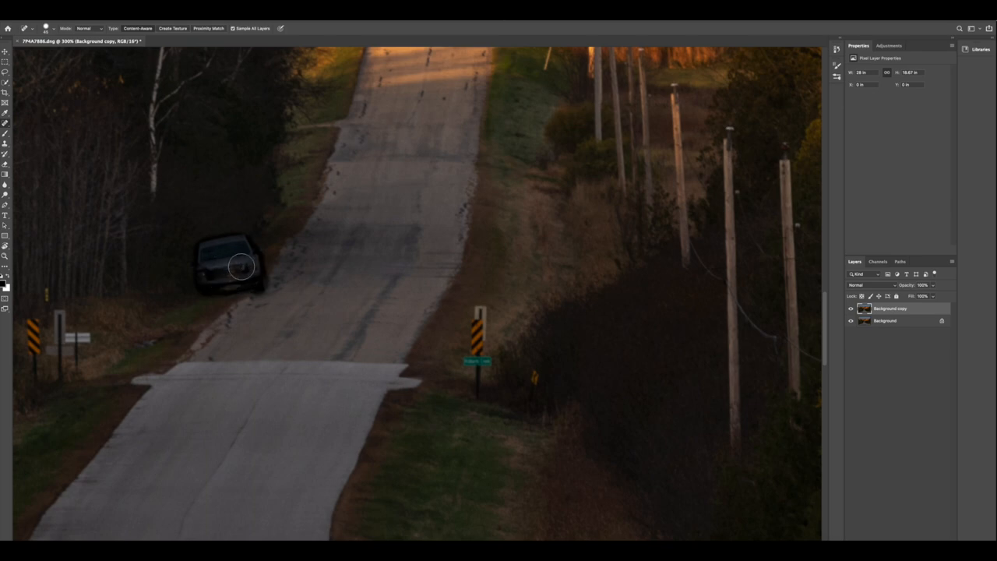
{"action": "left_click_drag", "start_coordinate": [240, 267], "coordinate": [215, 283]}
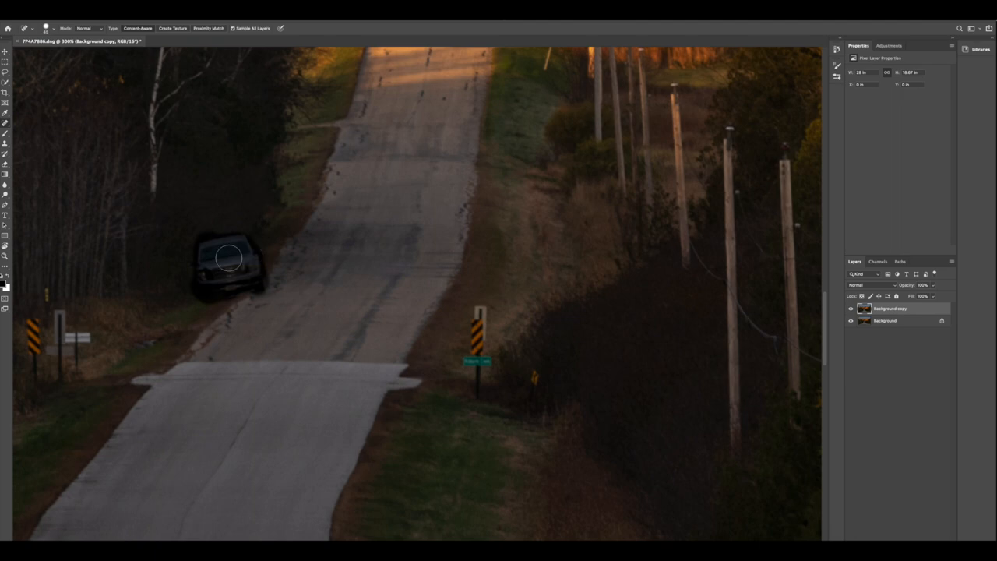
{"action": "left_click", "coordinate": [228, 257]}
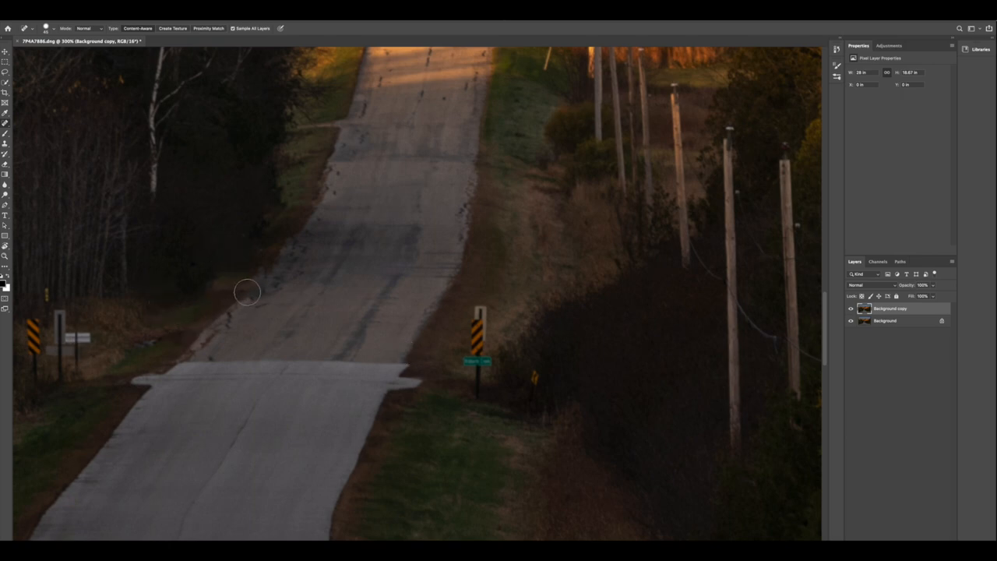
{"action": "mouse_move", "coordinate": [277, 261]}
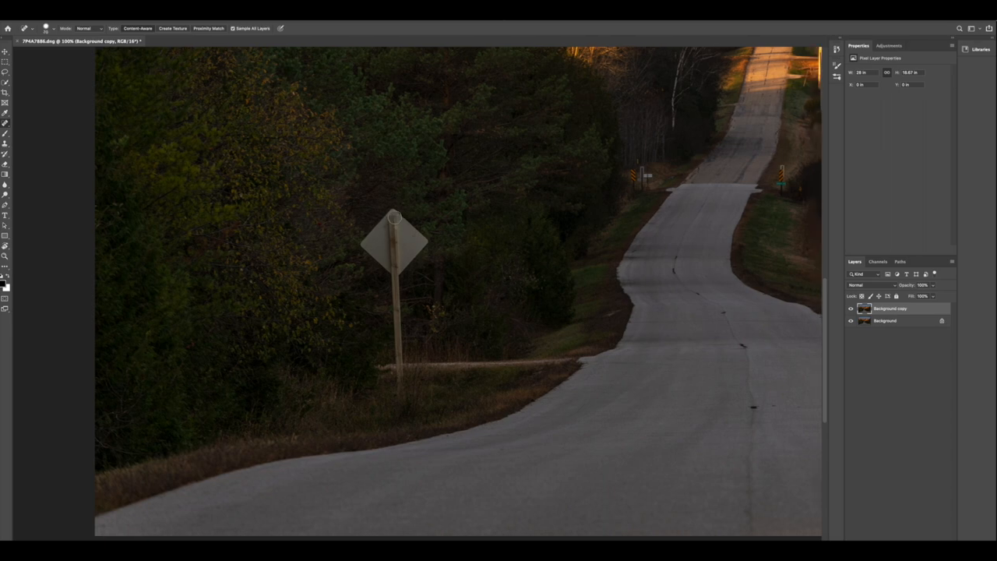
Heal away the diamond road sign face and its wooden post with several strokes.
{"action": "left_click_drag", "start_coordinate": [393, 218], "coordinate": [415, 234]}
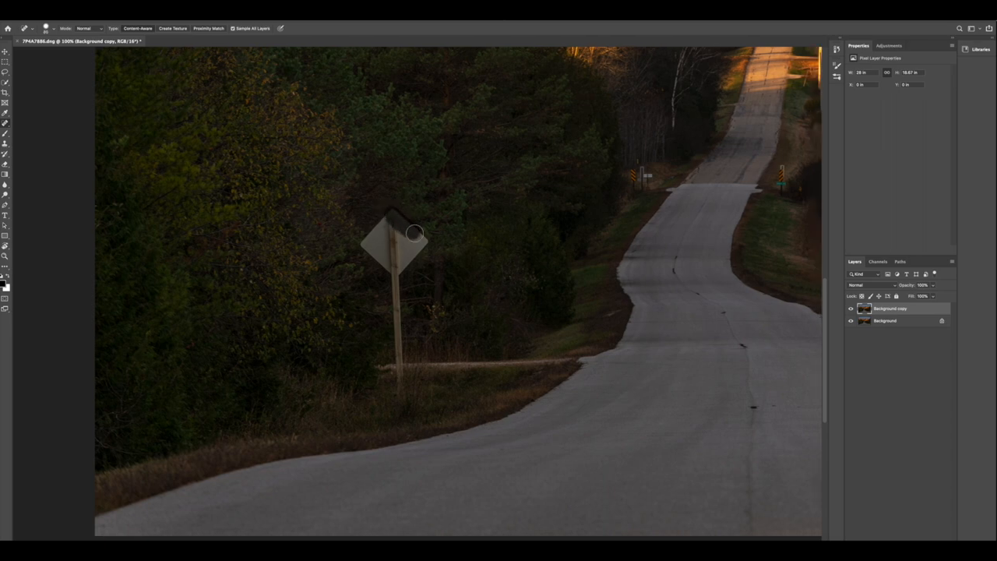
{"action": "left_click_drag", "start_coordinate": [413, 234], "coordinate": [386, 221]}
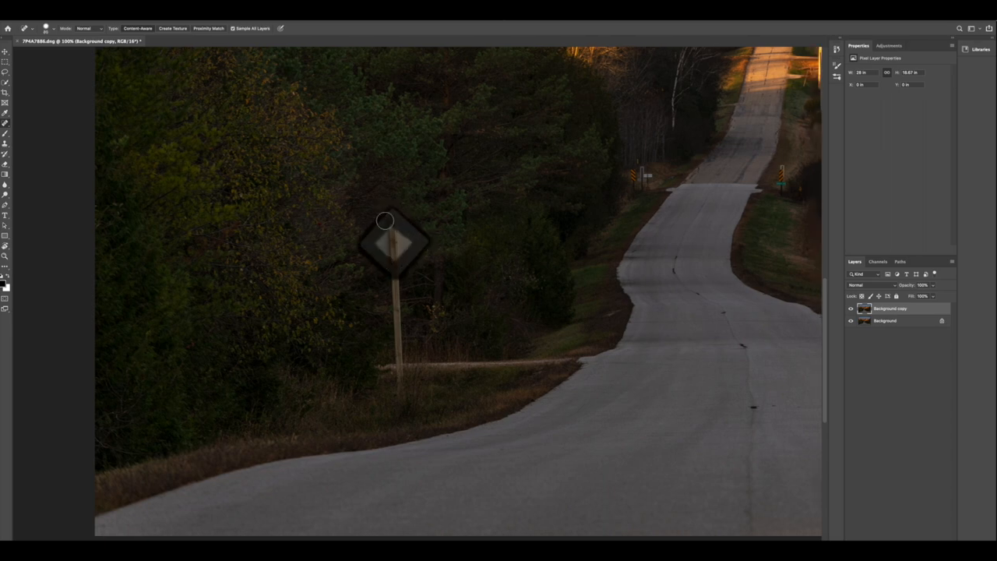
{"action": "left_click_drag", "start_coordinate": [383, 221], "coordinate": [393, 255]}
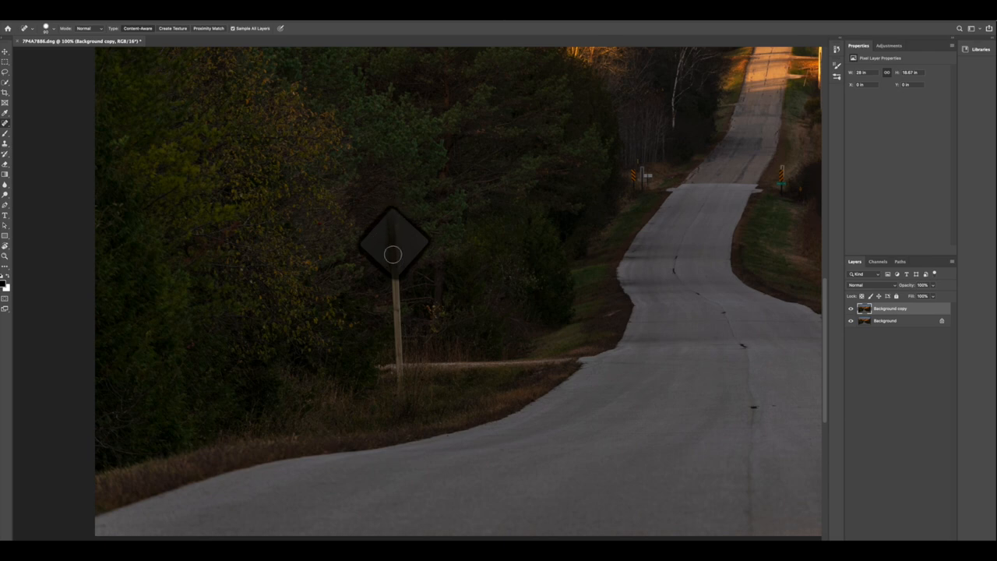
{"action": "left_click_drag", "start_coordinate": [393, 255], "coordinate": [397, 310]}
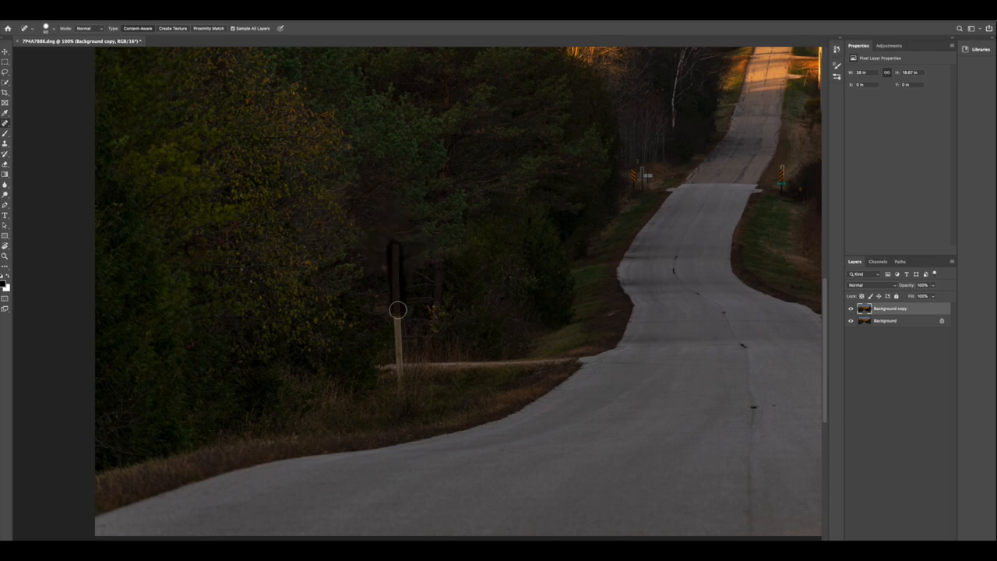
{"action": "left_click_drag", "start_coordinate": [397, 308], "coordinate": [399, 382]}
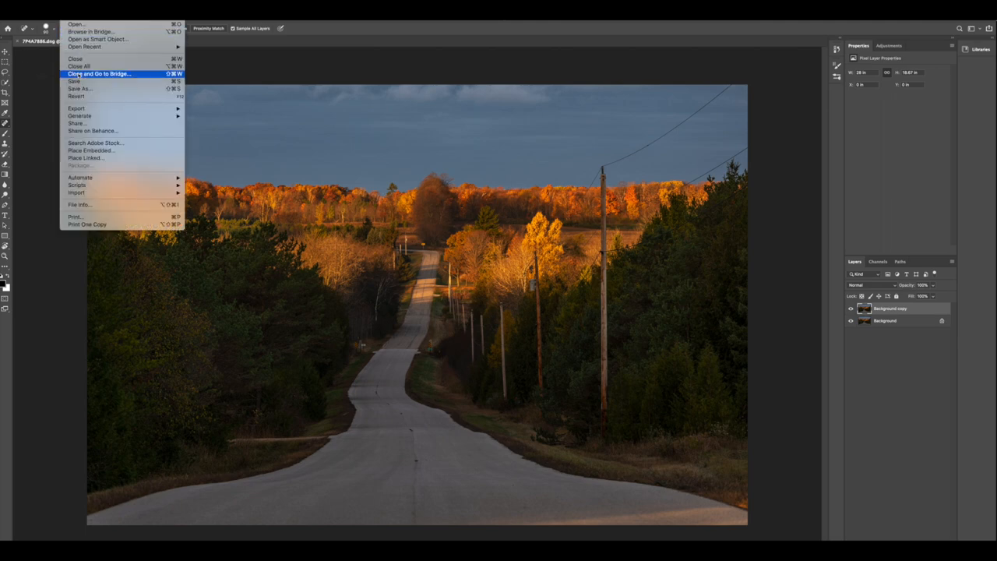
{"action": "mouse_move", "coordinate": [75, 81]}
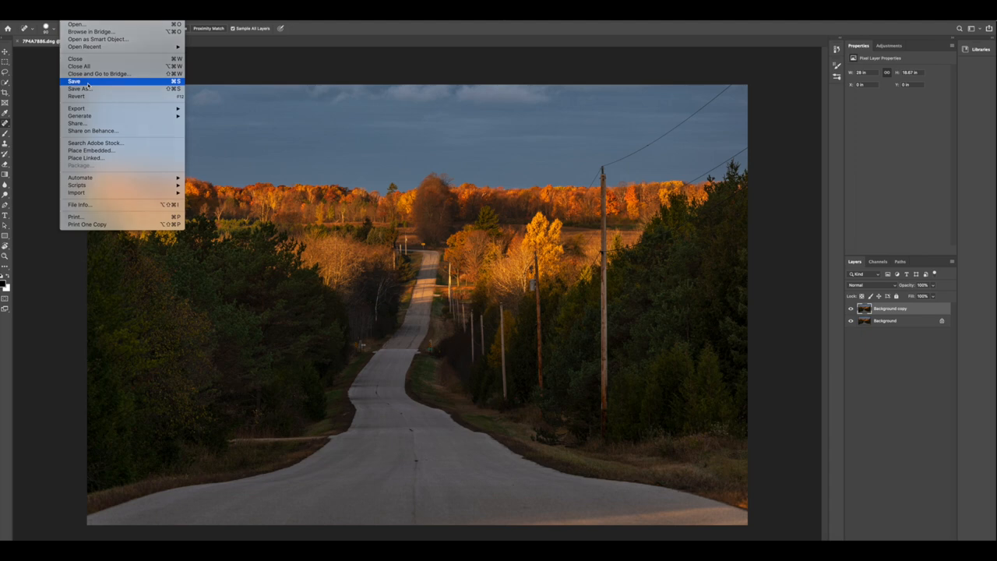
Save the retouched road photo so it returns to Lightroom Classic.
{"action": "left_click", "coordinate": [75, 81]}
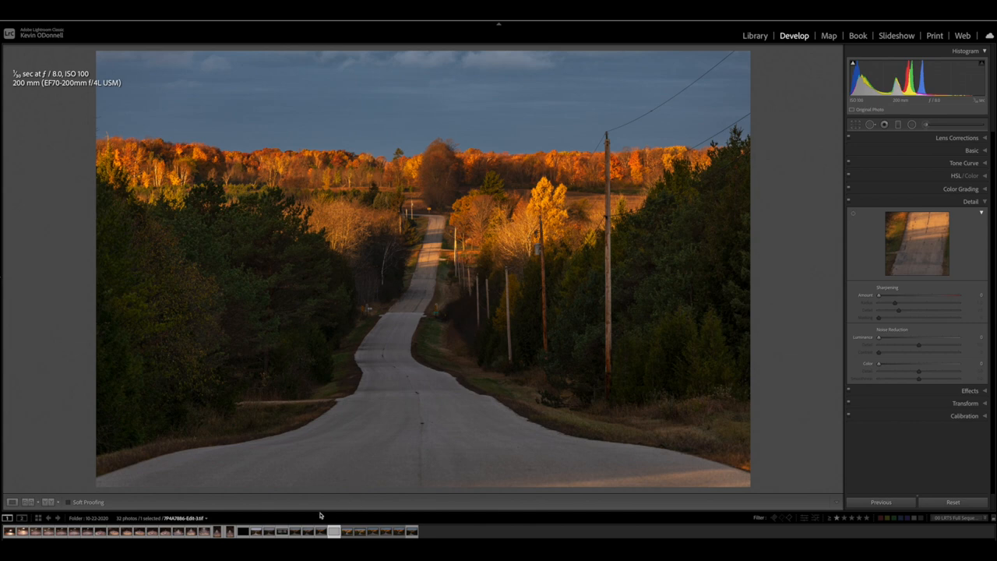
{"action": "mouse_move", "coordinate": [335, 532]}
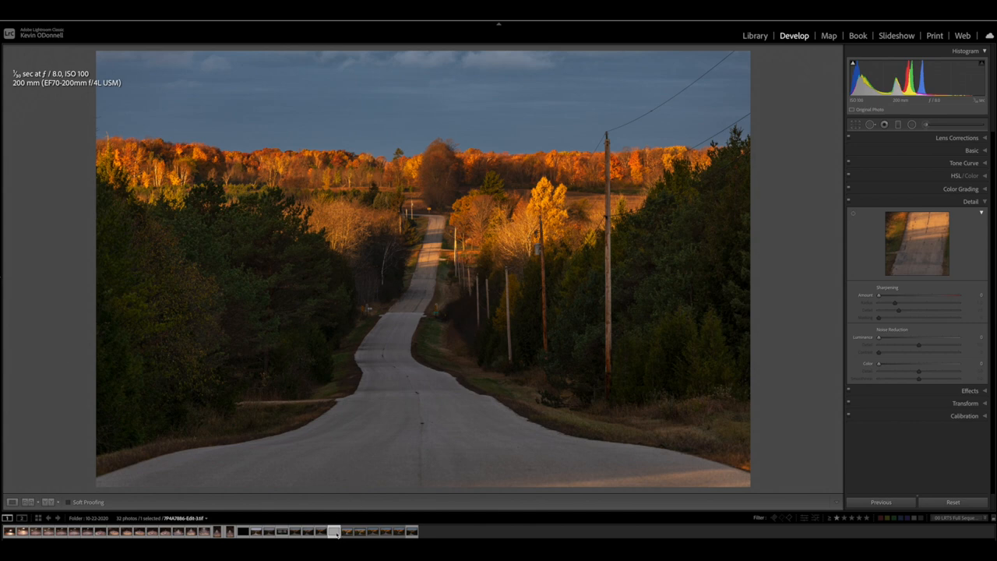
{"action": "mouse_move", "coordinate": [358, 459]}
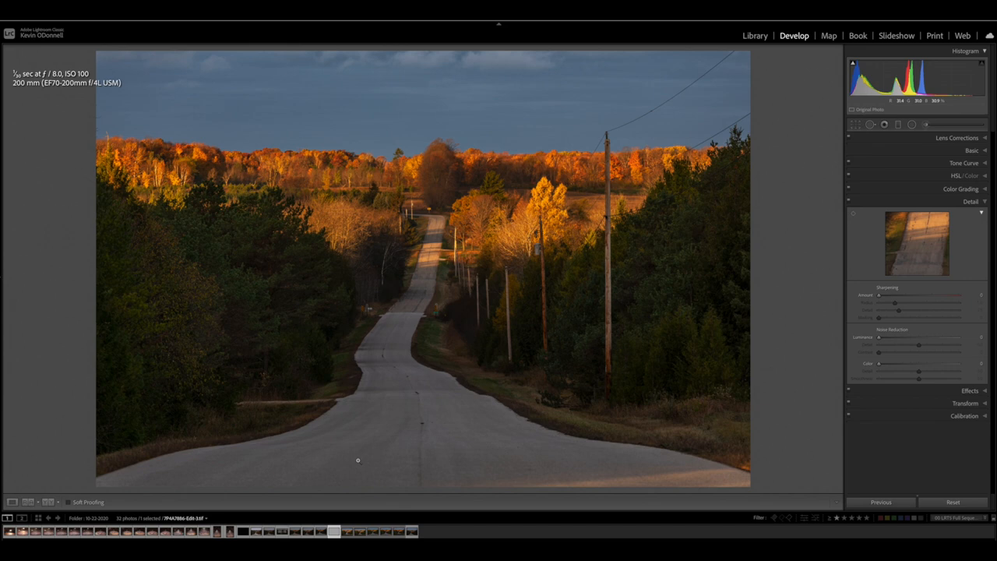
Raise Exposure and lift the Shadows to brighten the dark roadside trees.
{"action": "left_click", "coordinate": [972, 149]}
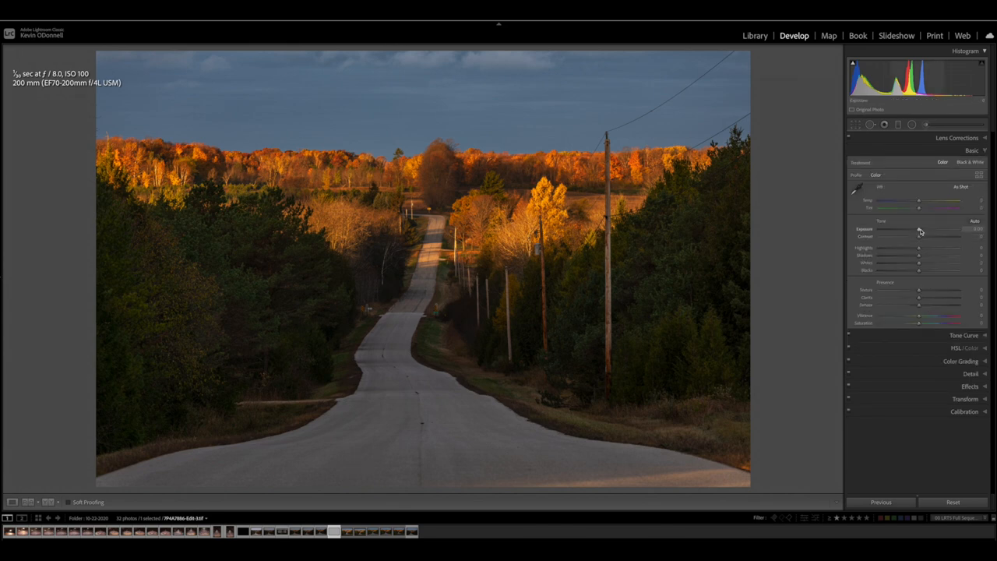
{"action": "left_click_drag", "start_coordinate": [919, 231], "coordinate": [932, 230]}
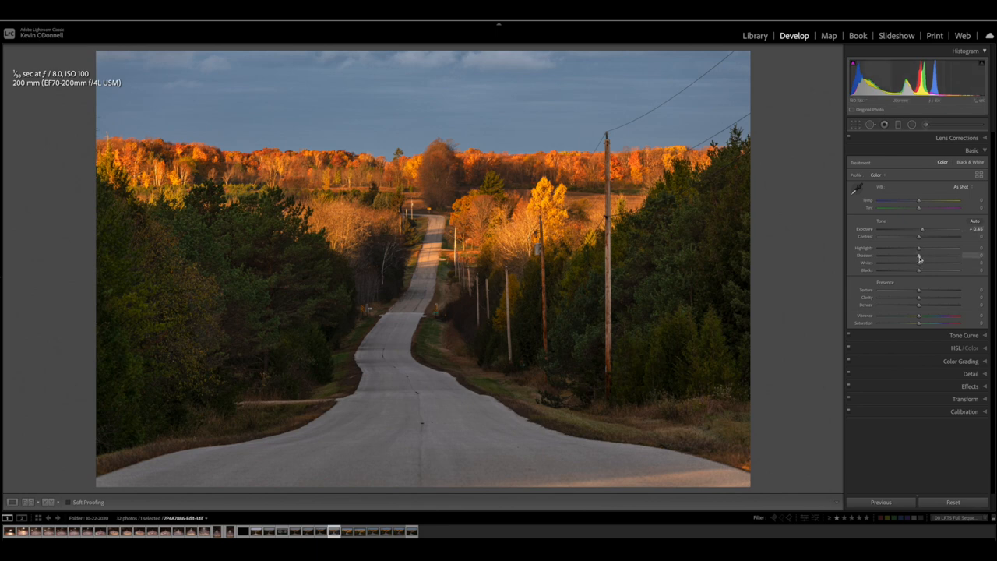
{"action": "left_click_drag", "start_coordinate": [919, 256], "coordinate": [906, 256]}
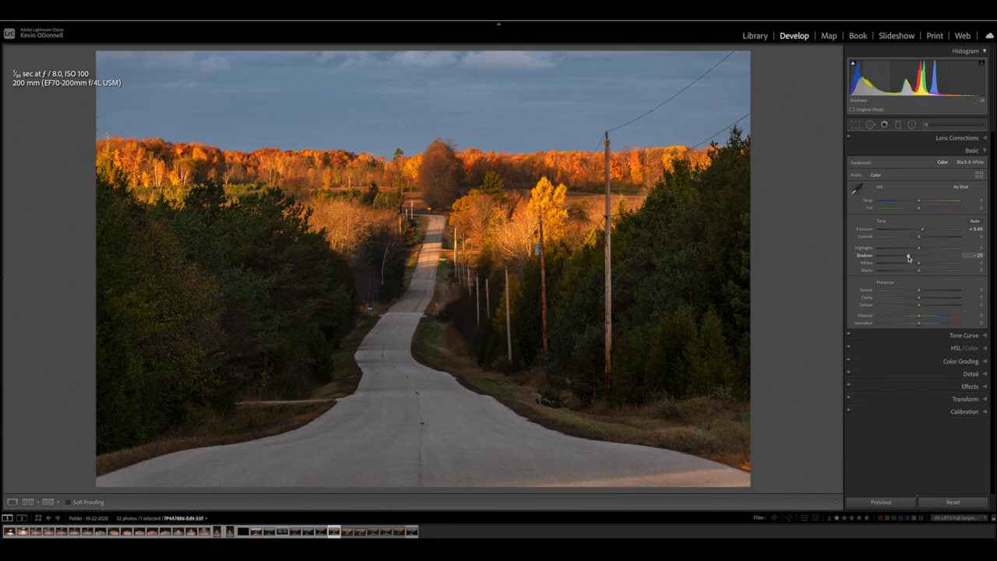
{"action": "left_click_drag", "start_coordinate": [906, 271], "coordinate": [918, 271]}
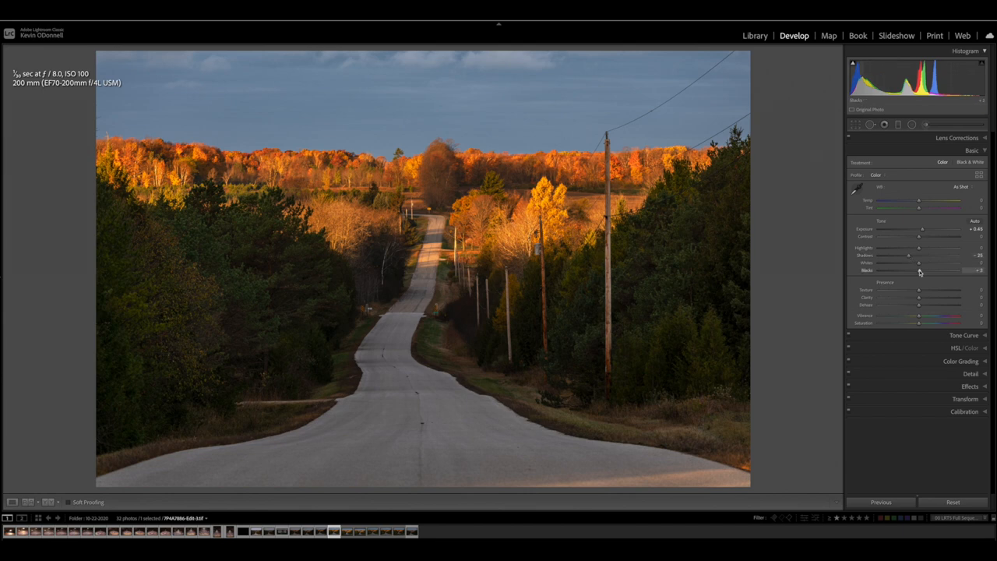
Fine-tune the Blacks slider to settle the depth of the darkest tones.
{"action": "left_click_drag", "start_coordinate": [918, 271], "coordinate": [922, 271]}
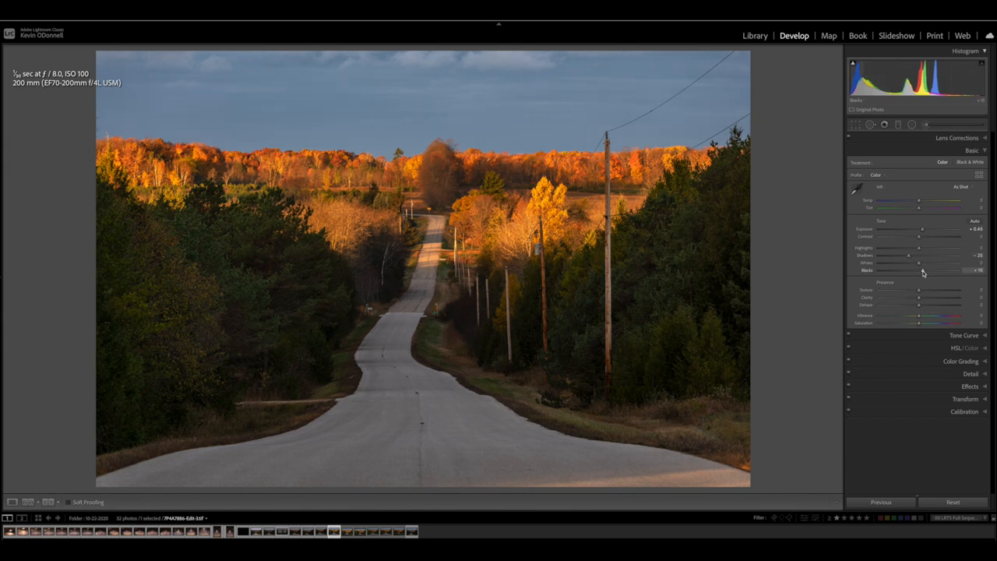
{"action": "left_click_drag", "start_coordinate": [917, 271], "coordinate": [922, 270]}
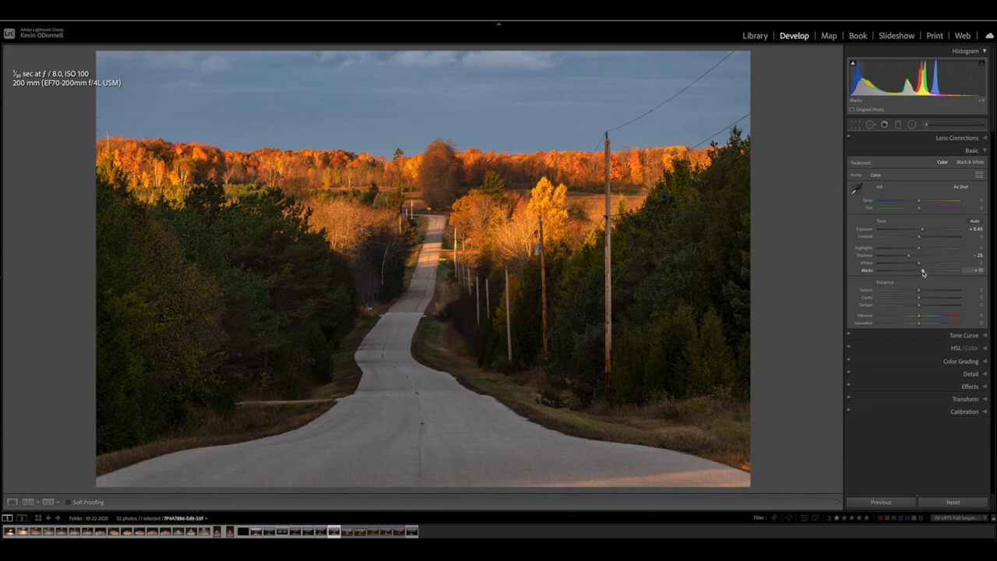
{"action": "left_click_drag", "start_coordinate": [922, 271], "coordinate": [916, 271]}
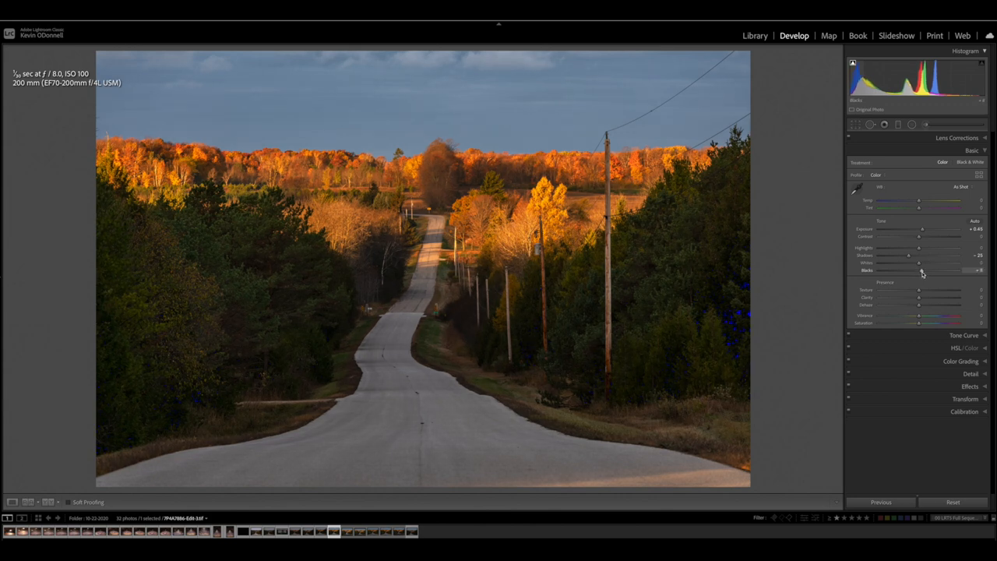
{"action": "left_click_drag", "start_coordinate": [919, 271], "coordinate": [925, 271]}
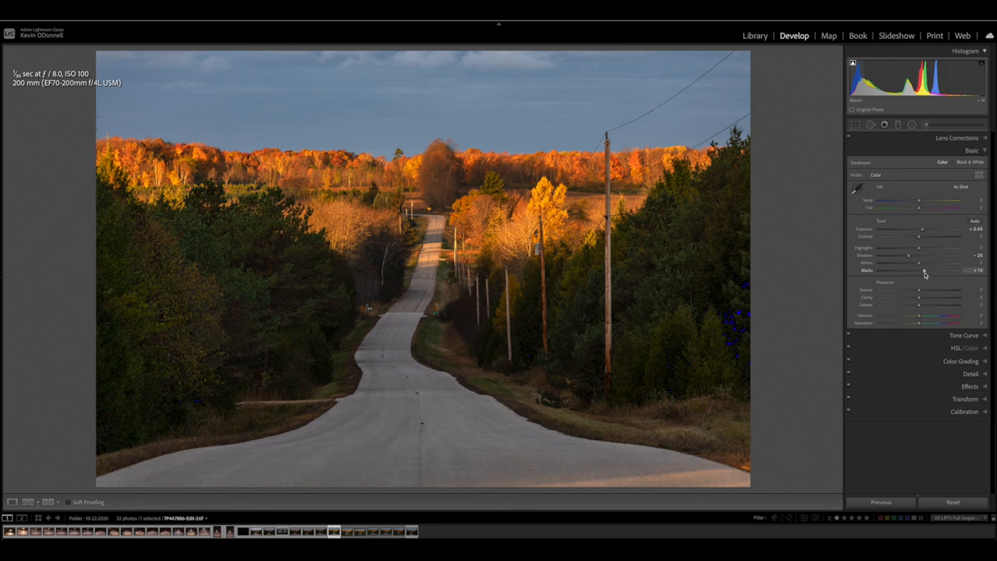
{"action": "left_click_drag", "start_coordinate": [918, 271], "coordinate": [922, 271]}
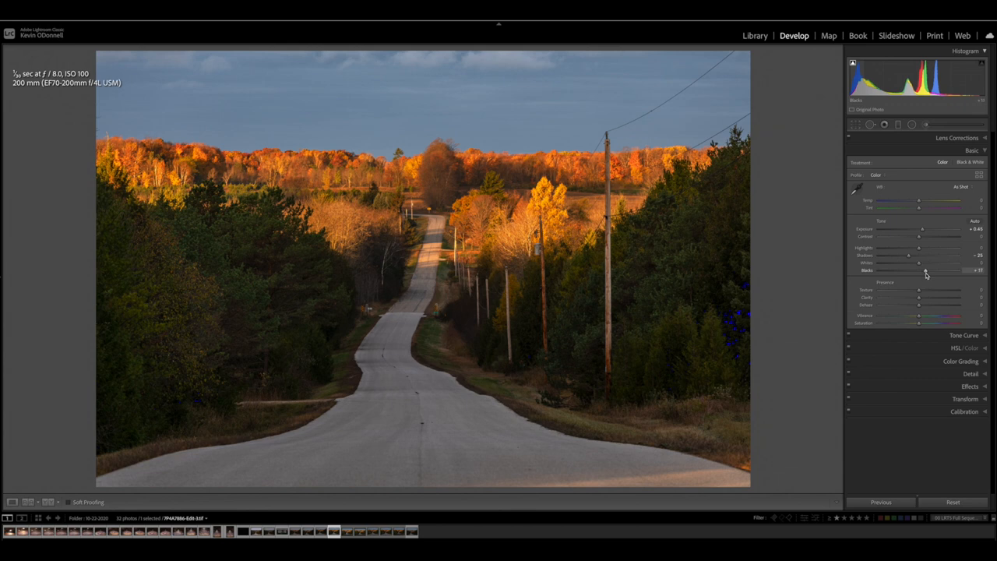
{"action": "mouse_move", "coordinate": [729, 268]}
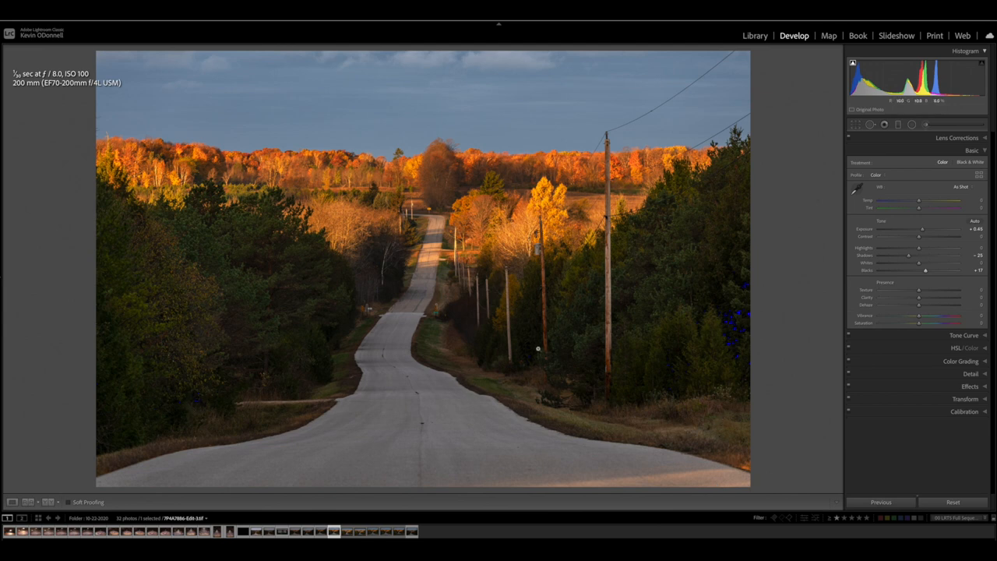
{"action": "mouse_move", "coordinate": [644, 343]}
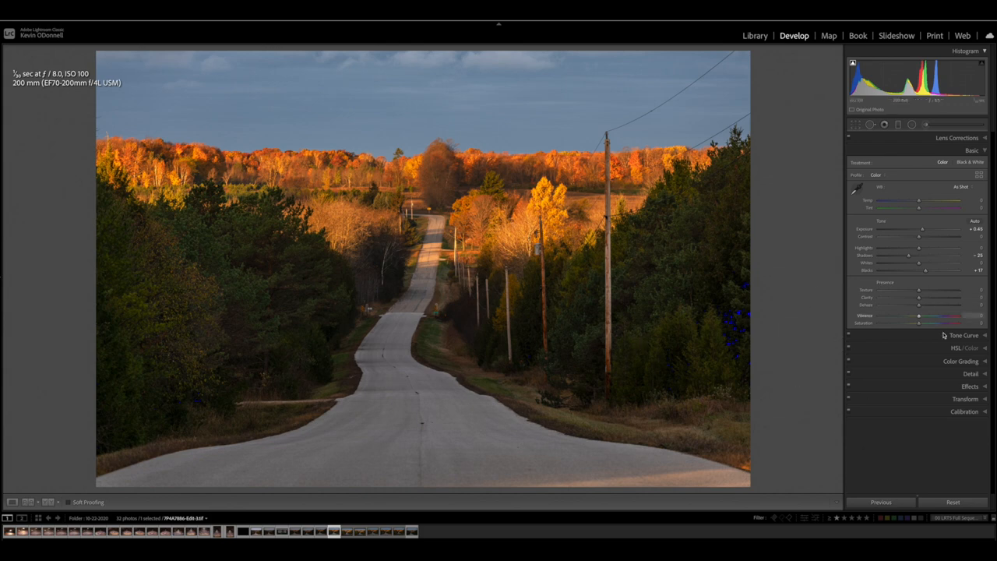
Boost Vibrance for richer autumn colours and adjust Saturation slightly.
{"action": "left_click_drag", "start_coordinate": [948, 318], "coordinate": [919, 317]}
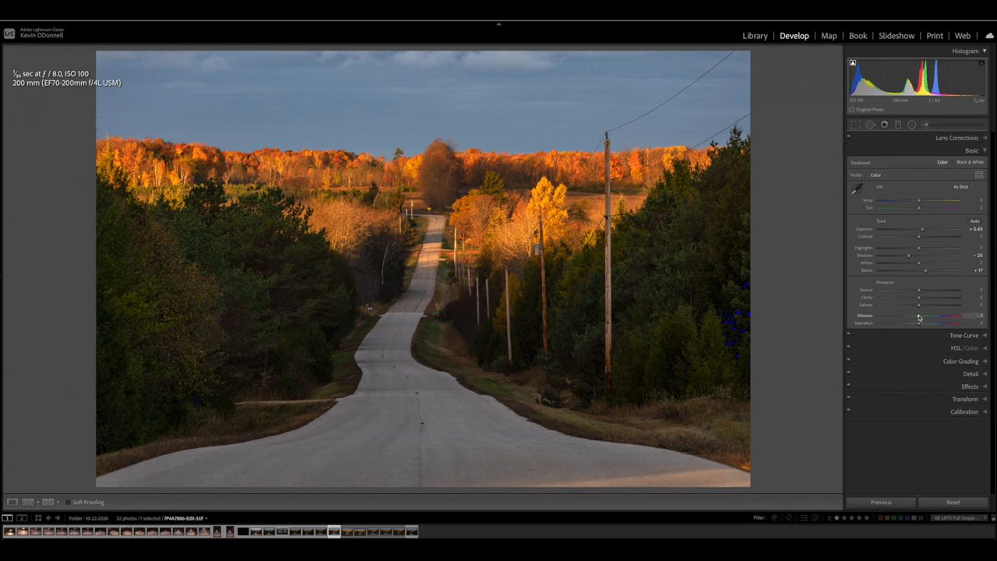
{"action": "left_click_drag", "start_coordinate": [920, 316], "coordinate": [915, 316]}
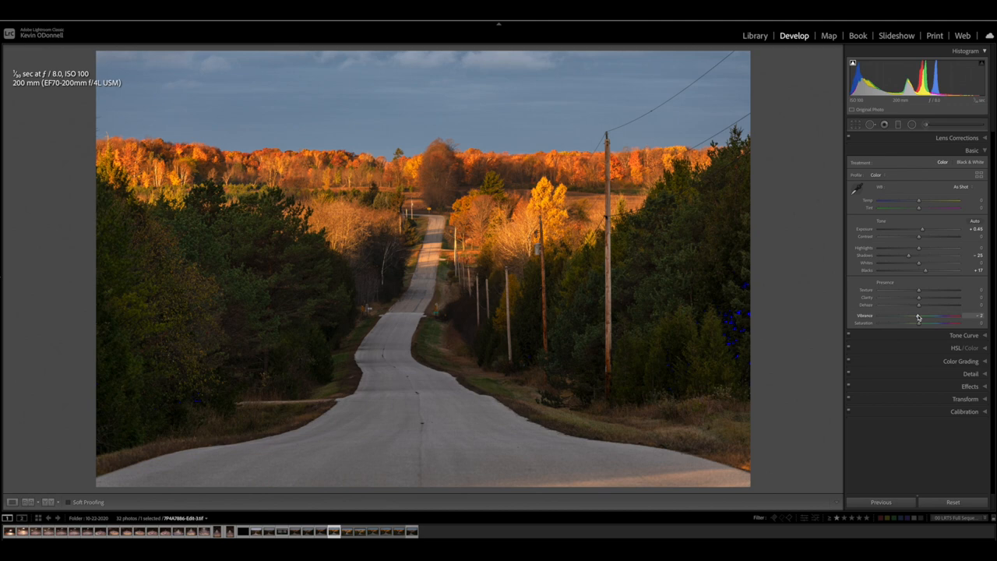
{"action": "left_click_drag", "start_coordinate": [919, 316], "coordinate": [916, 316]}
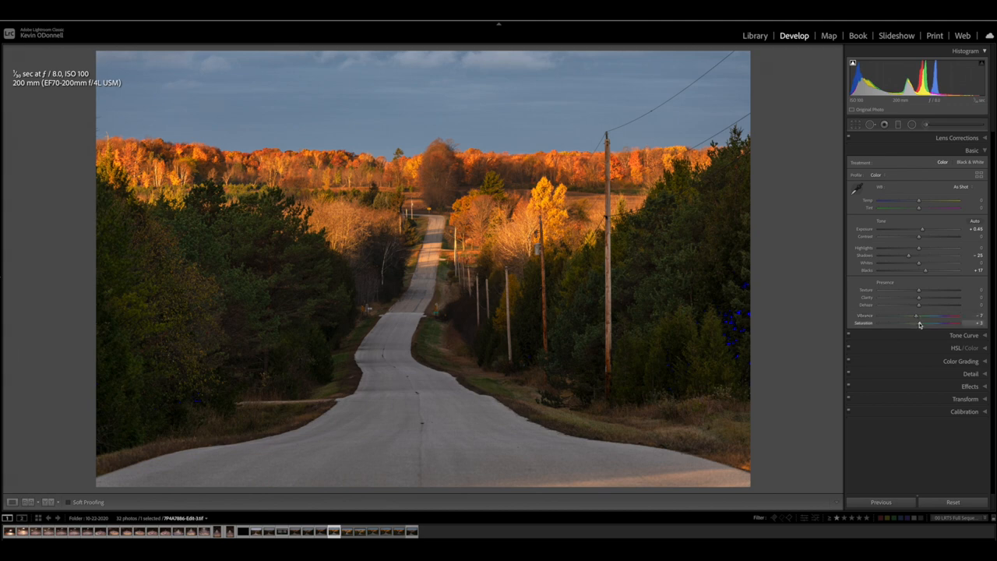
{"action": "left_click_drag", "start_coordinate": [915, 323], "coordinate": [922, 322]}
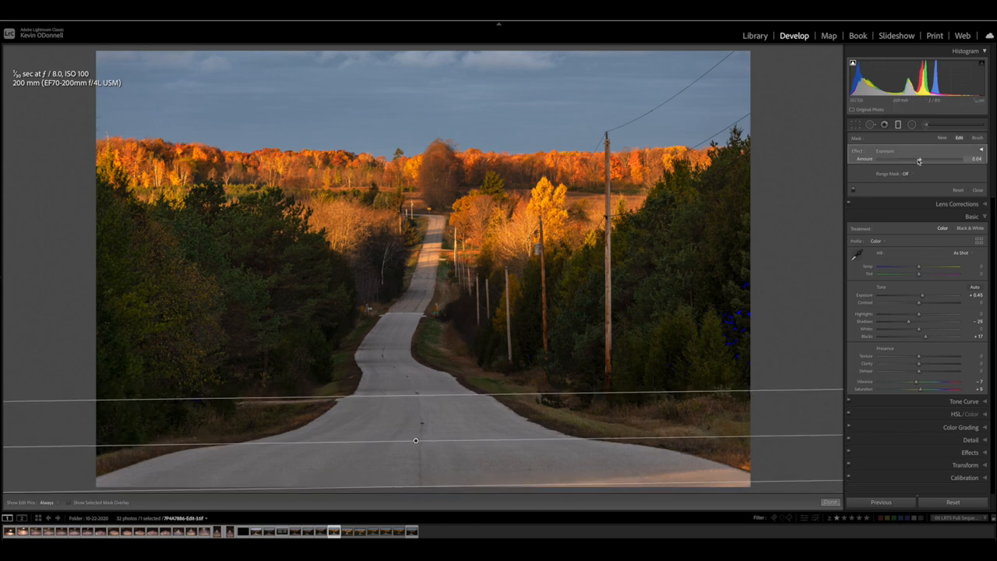
Lower the Linear Gradient's Exposure to darken the foreground road, then return to global edits.
{"action": "left_click_drag", "start_coordinate": [919, 159], "coordinate": [910, 159]}
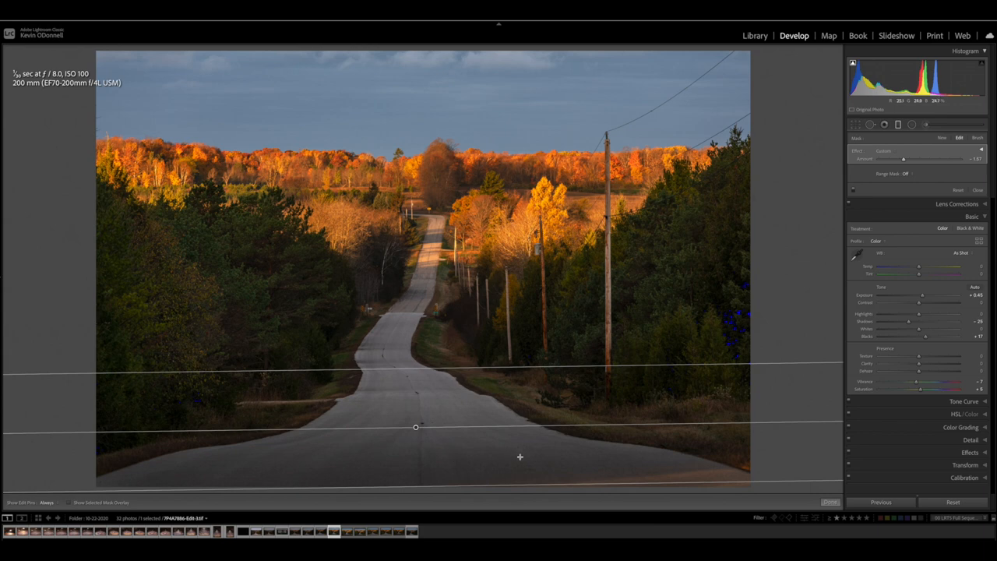
{"action": "mouse_move", "coordinate": [566, 433]}
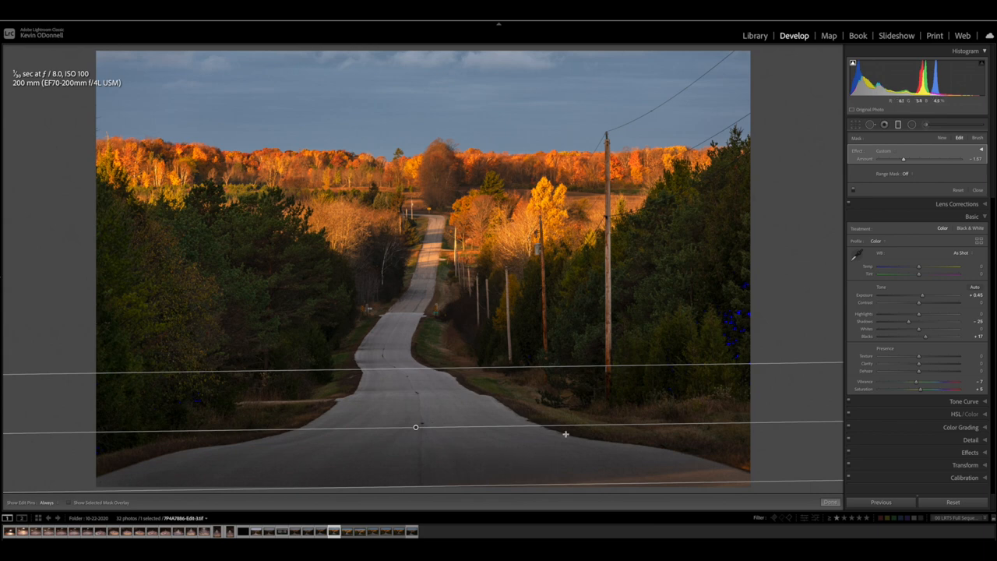
{"action": "mouse_move", "coordinate": [679, 369]}
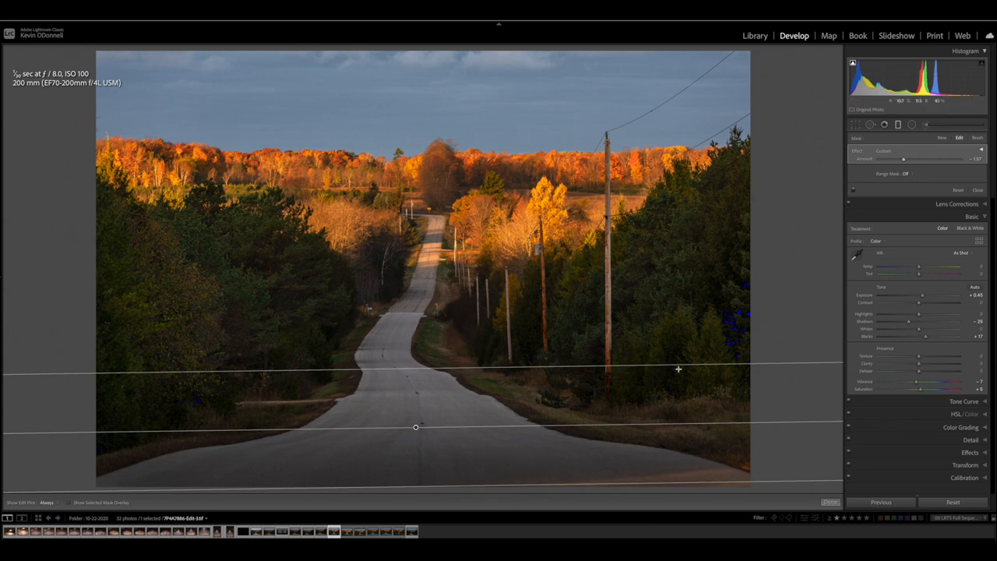
{"action": "mouse_move", "coordinate": [795, 261]}
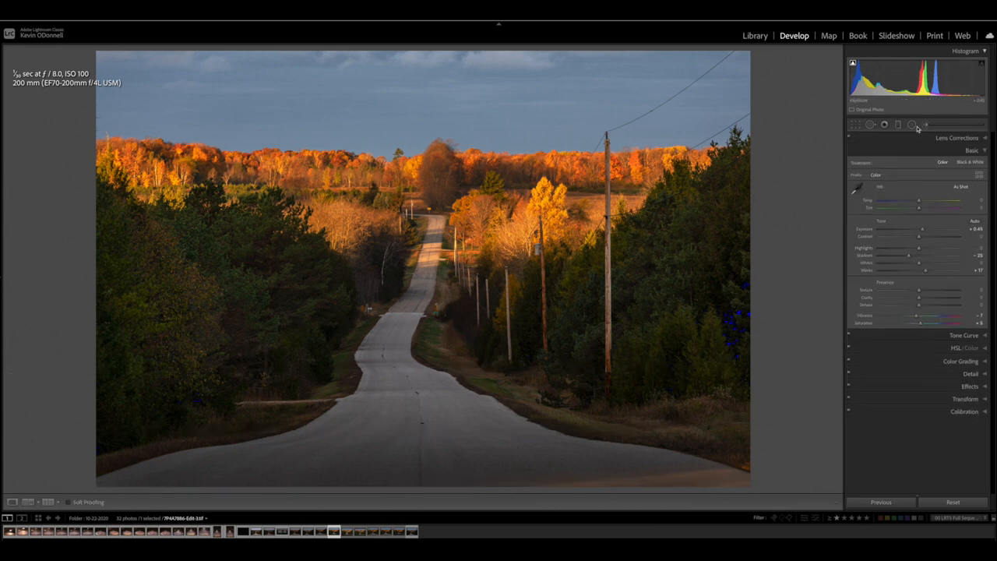
{"action": "left_click", "coordinate": [910, 124]}
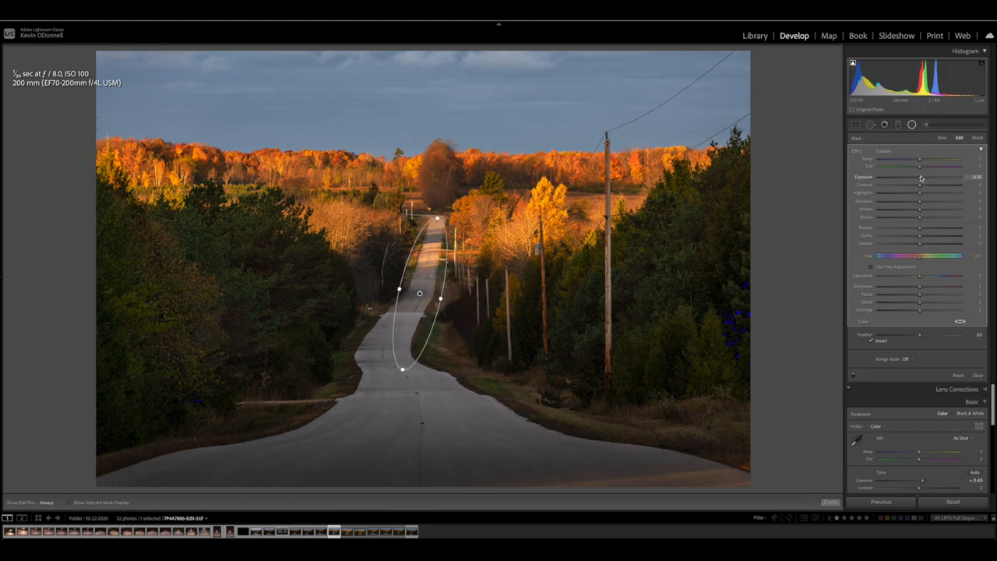
Lower the brush mask's Exposure to darken the road's middle stretch.
{"action": "left_click_drag", "start_coordinate": [927, 177], "coordinate": [917, 178]}
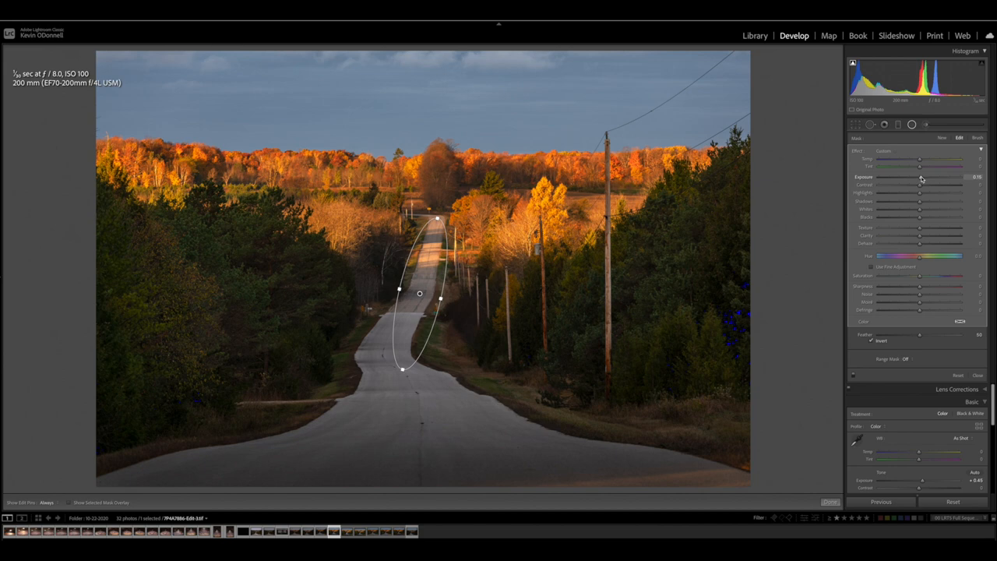
{"action": "left_click", "coordinate": [829, 501]}
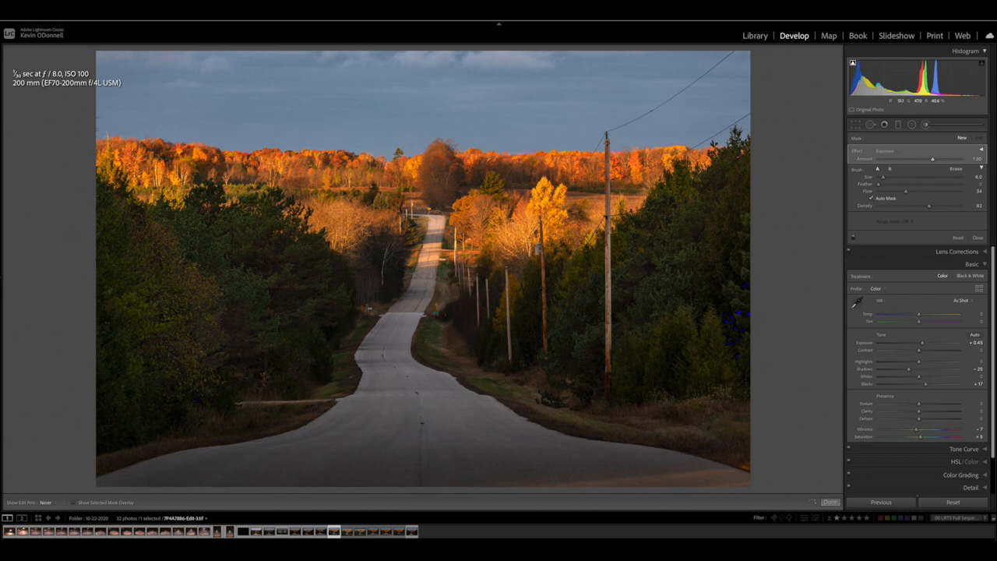
Paint more of the lower road into the darkening brush mask.
{"action": "left_click", "coordinate": [419, 323]}
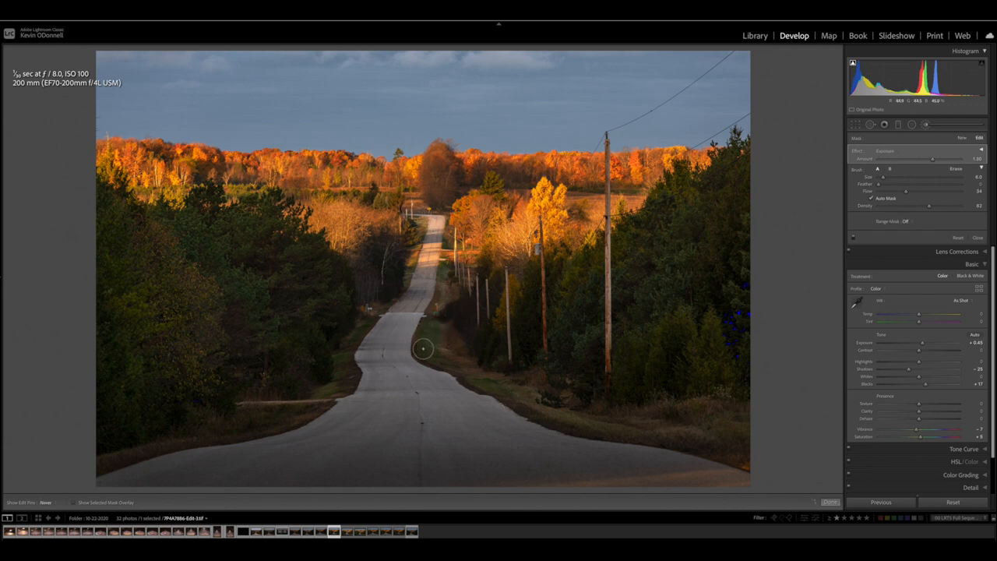
{"action": "left_click_drag", "start_coordinate": [422, 349], "coordinate": [542, 414]}
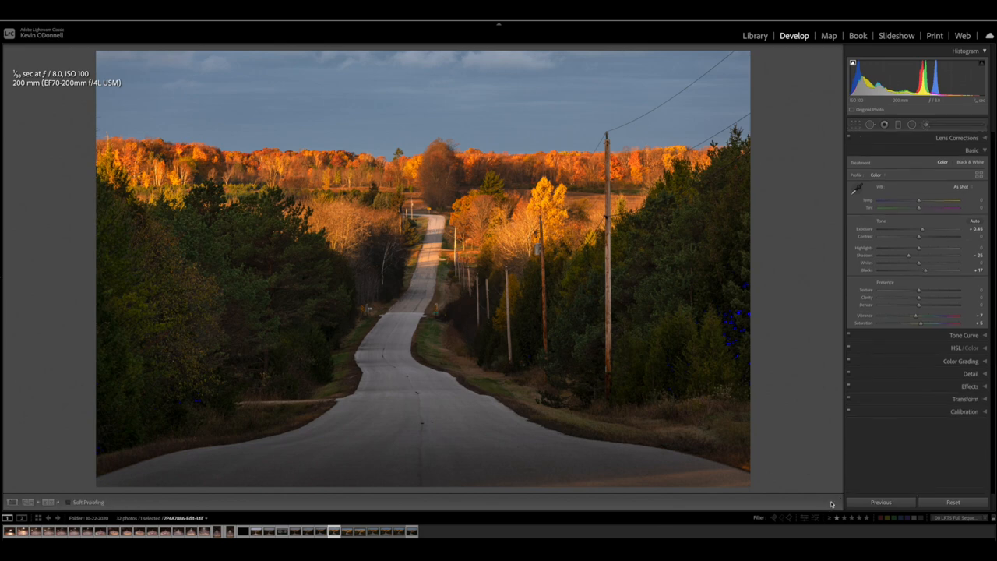
Start the Crop Overlay on the retouched road photo.
{"action": "left_click", "coordinate": [855, 125]}
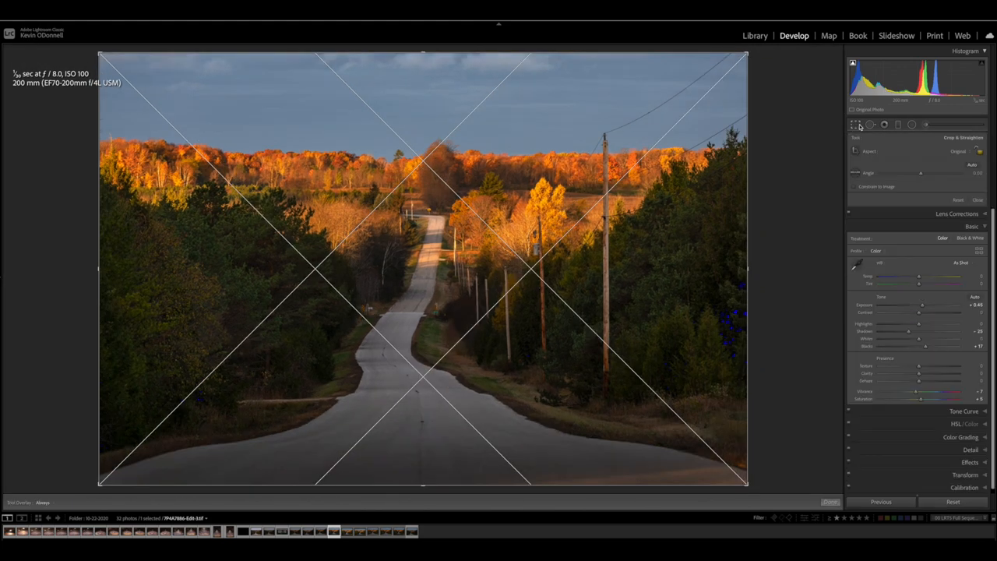
{"action": "mouse_move", "coordinate": [491, 131]}
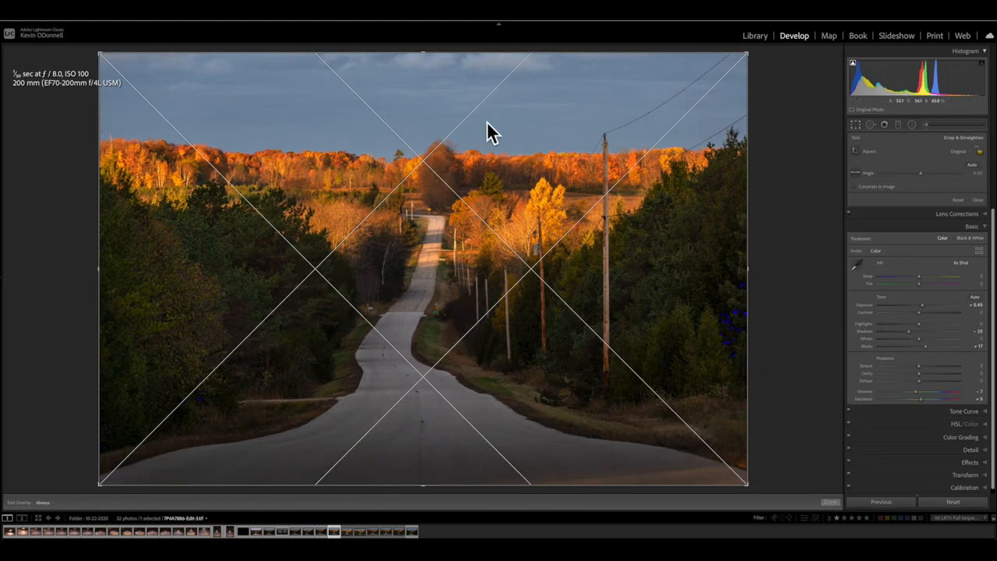
{"action": "mouse_move", "coordinate": [314, 282]}
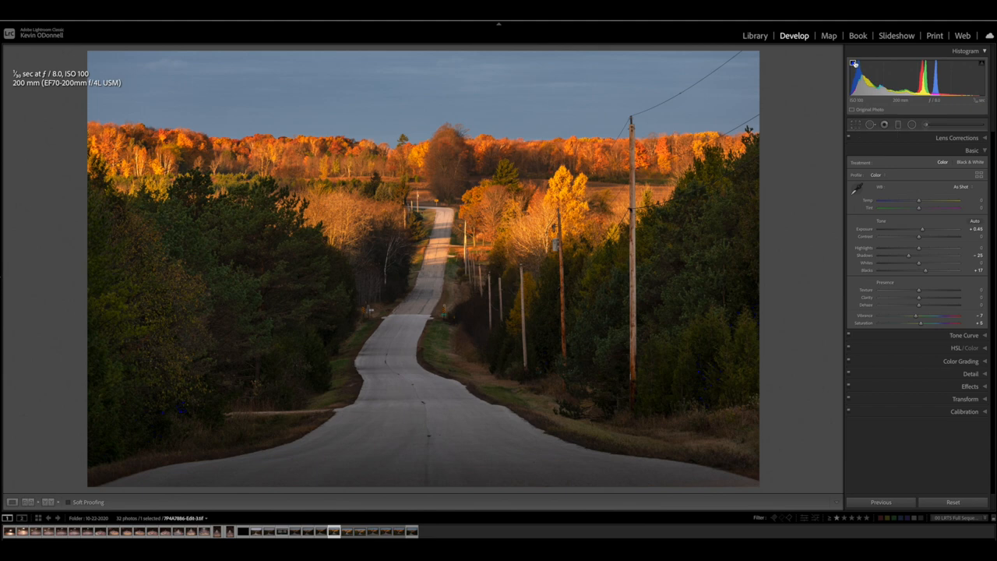
{"action": "mouse_move", "coordinate": [854, 64]}
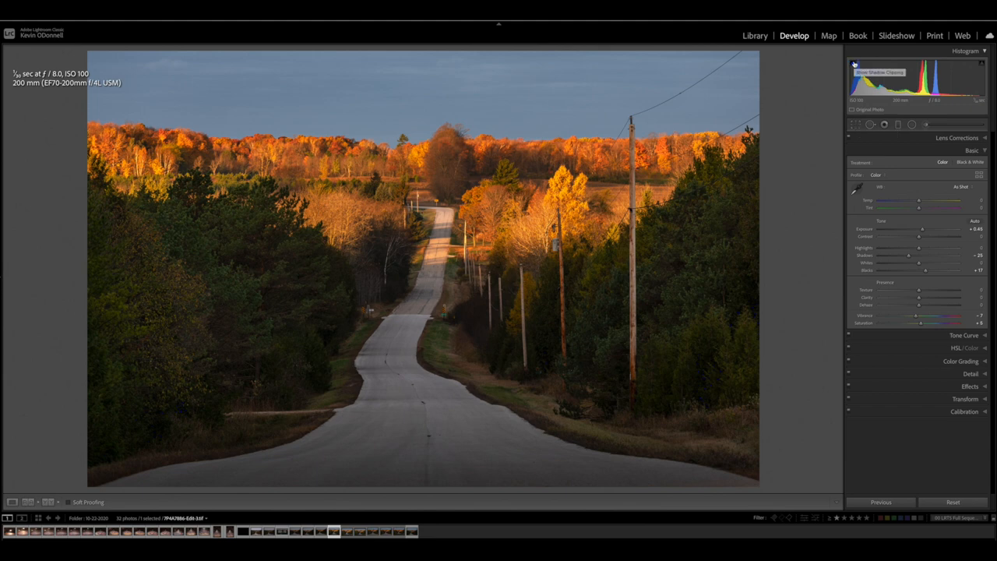